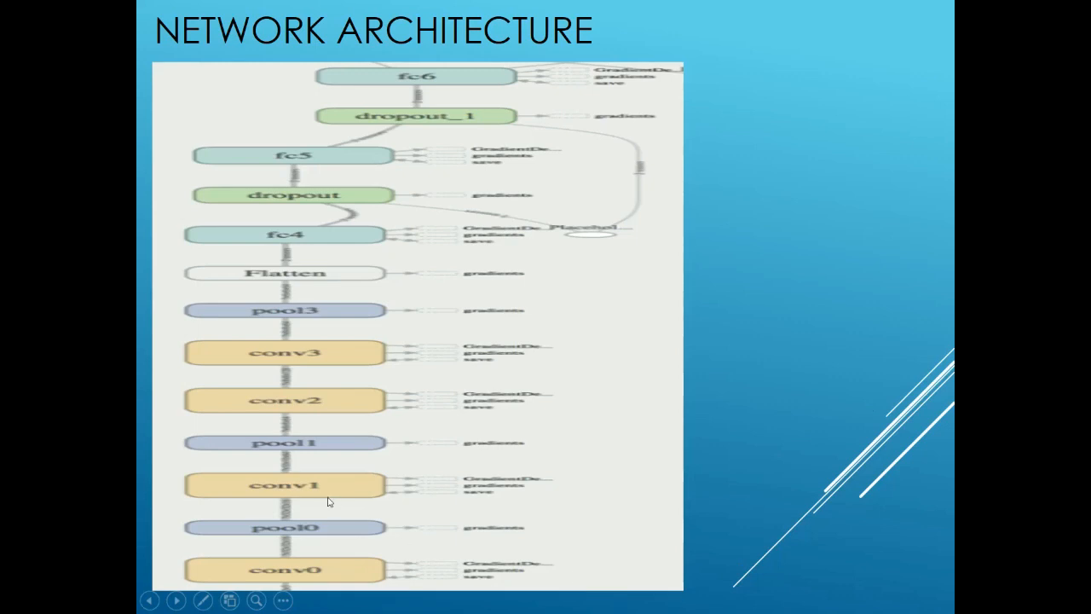
{"action": "mouse_move", "coordinate": [372, 501]}
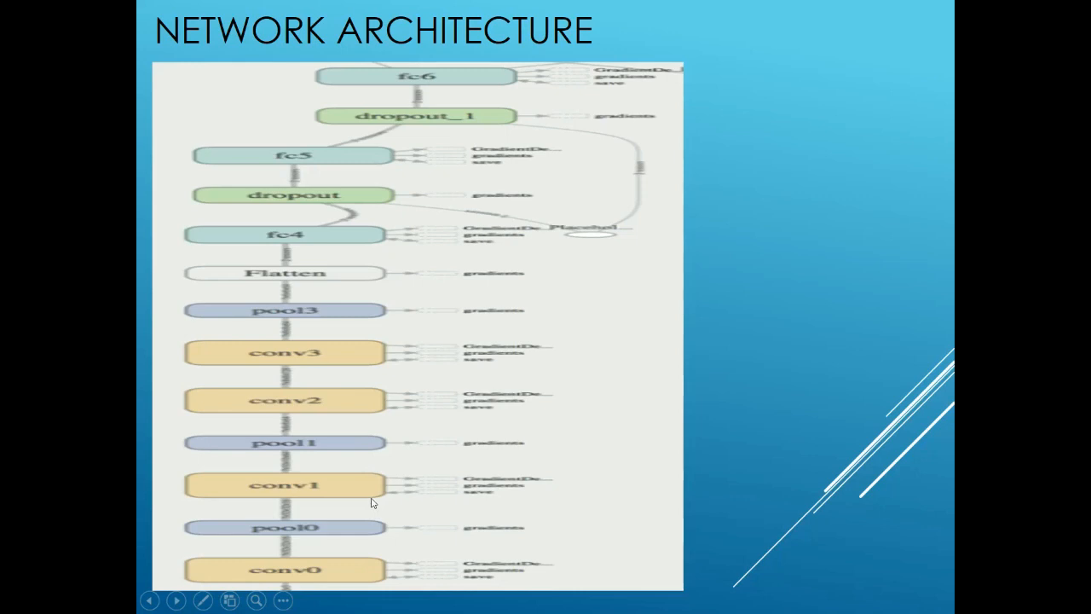
{"action": "mouse_move", "coordinate": [339, 447]}
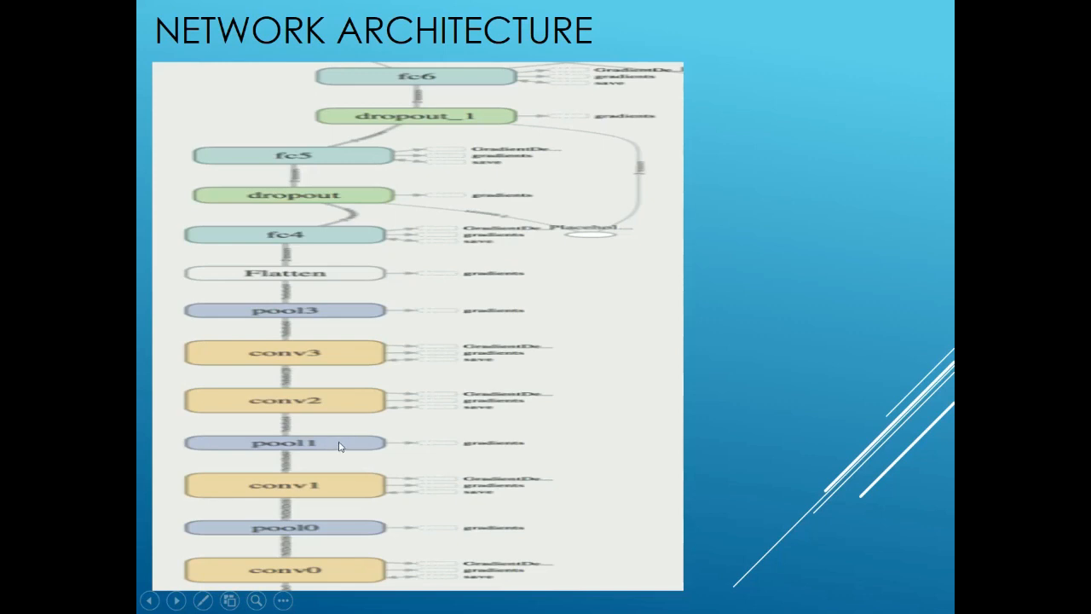
{"action": "mouse_move", "coordinate": [319, 451]}
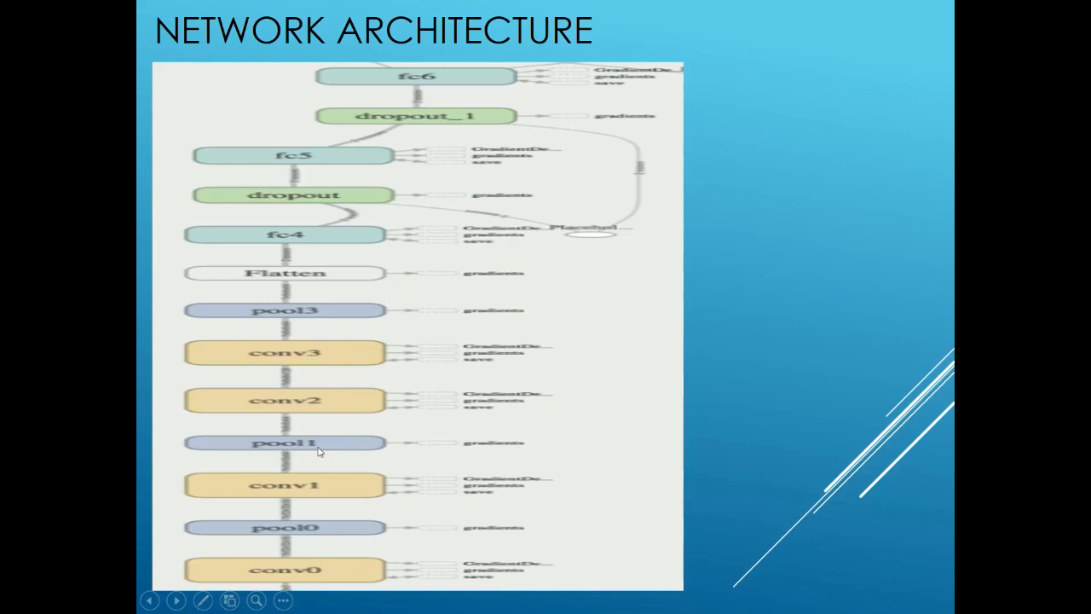
{"action": "mouse_move", "coordinate": [380, 426]}
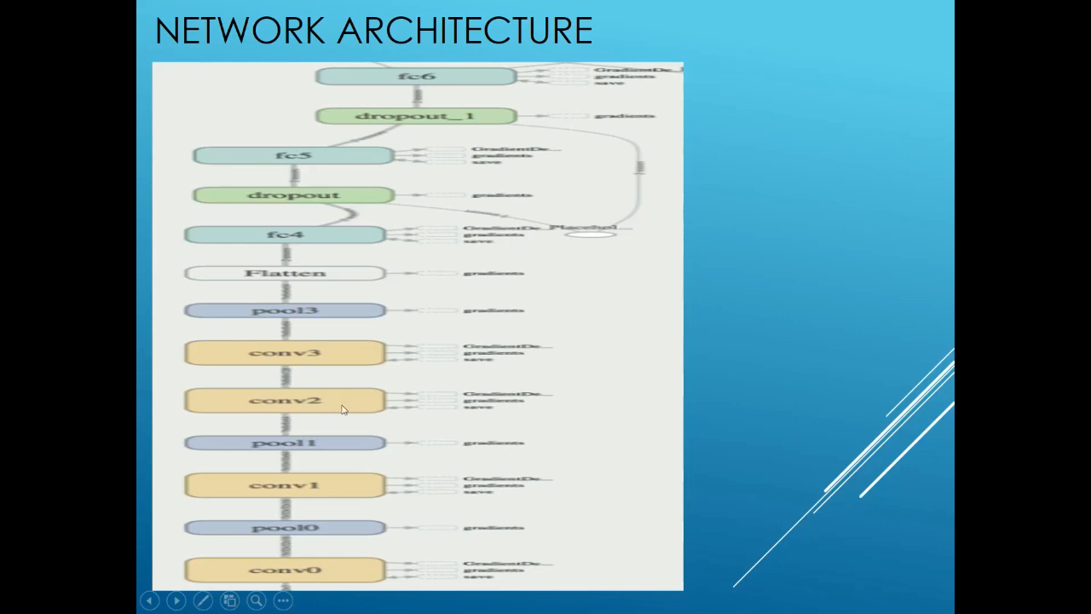
{"action": "mouse_move", "coordinate": [348, 403]}
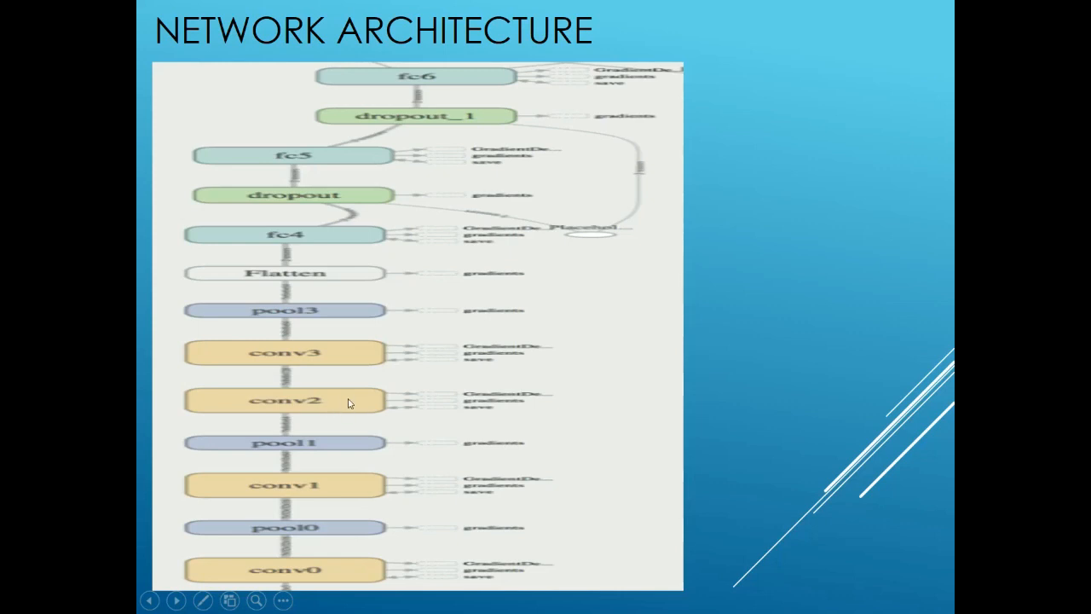
{"action": "mouse_move", "coordinate": [380, 395]}
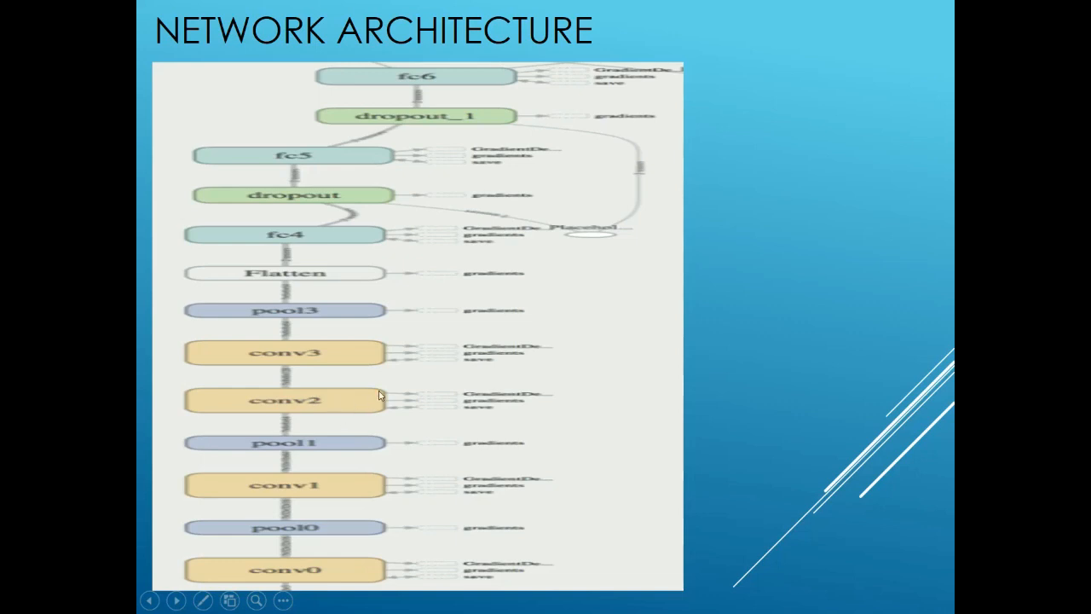
{"action": "mouse_move", "coordinate": [333, 349]}
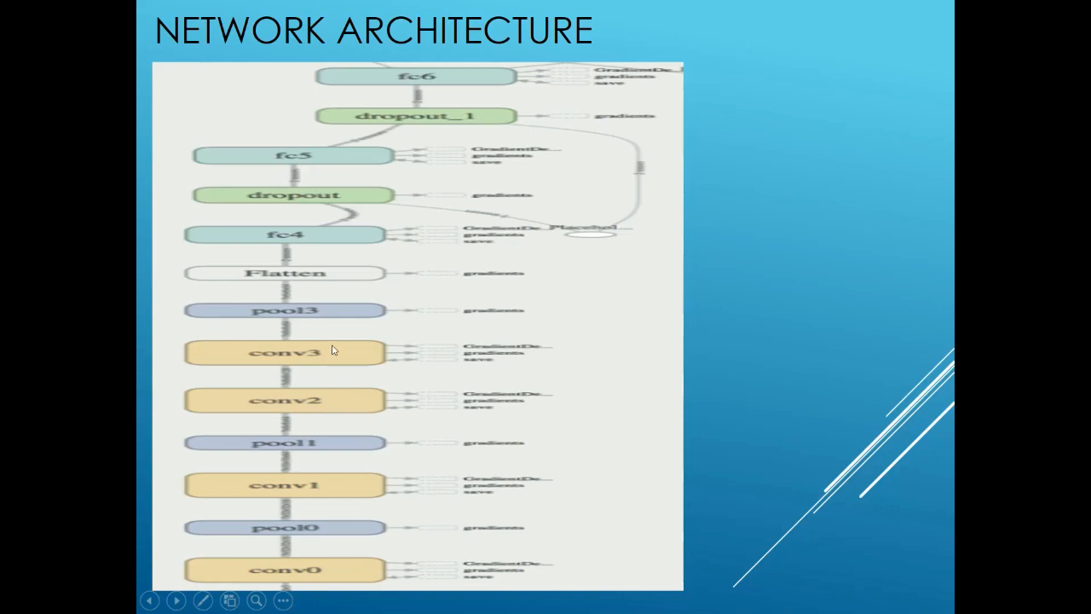
{"action": "mouse_move", "coordinate": [340, 353]}
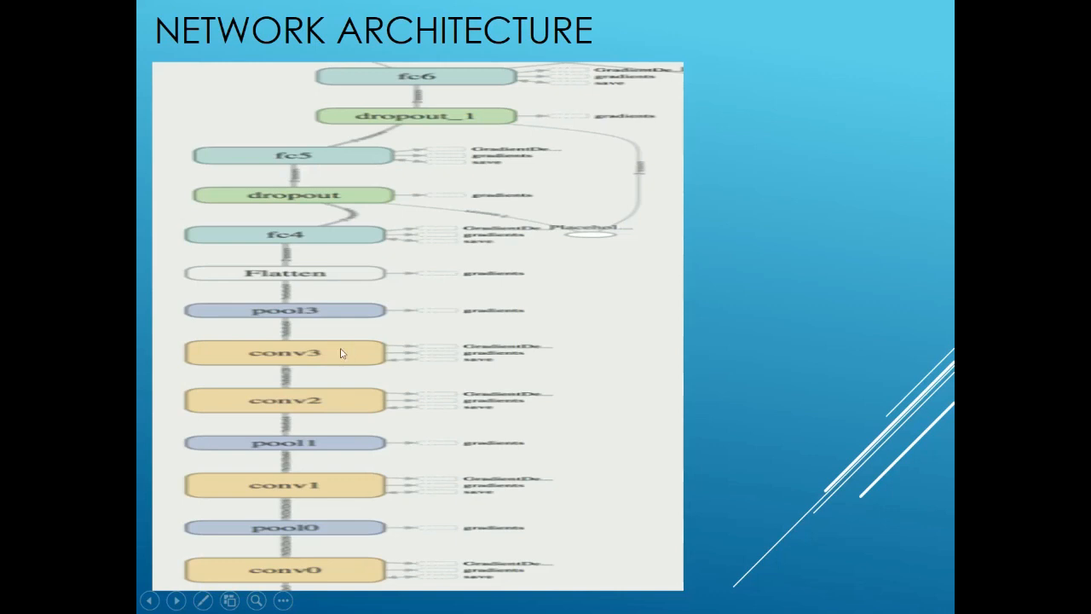
{"action": "mouse_move", "coordinate": [358, 362]}
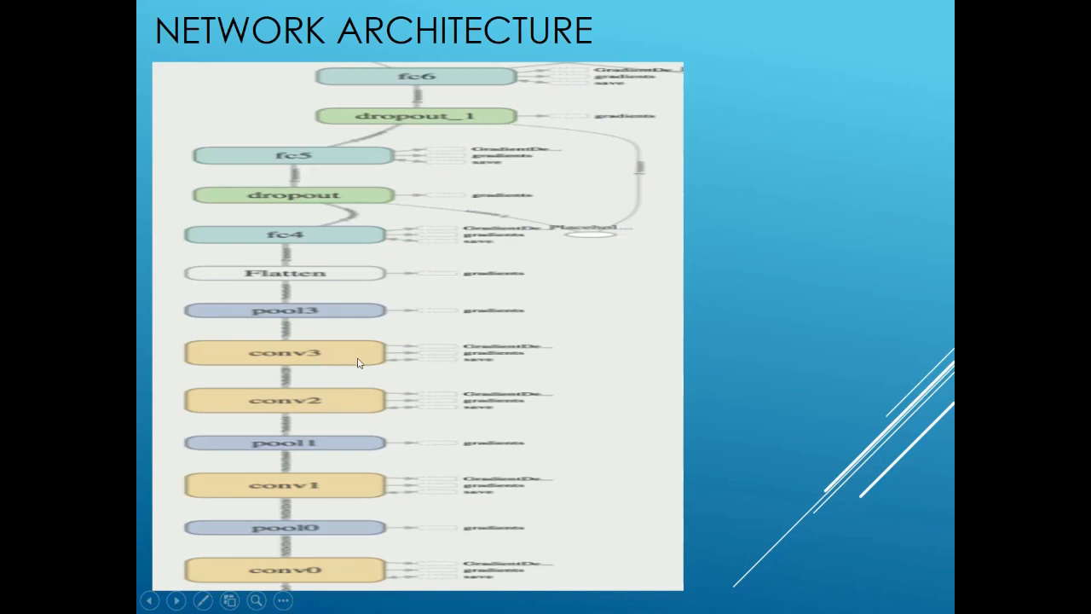
{"action": "mouse_move", "coordinate": [313, 324]}
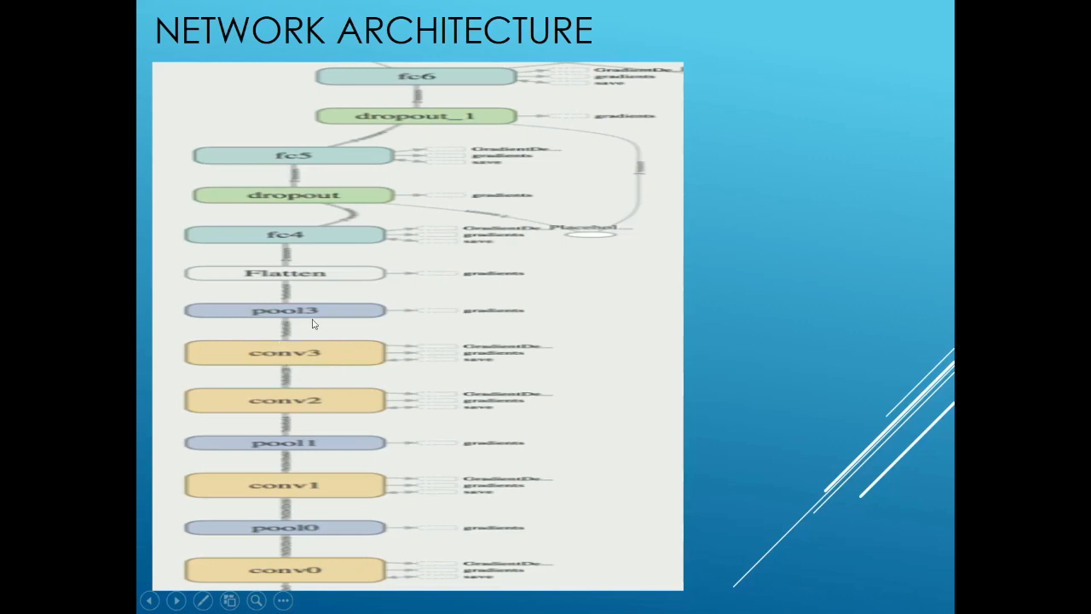
{"action": "mouse_move", "coordinate": [334, 311]}
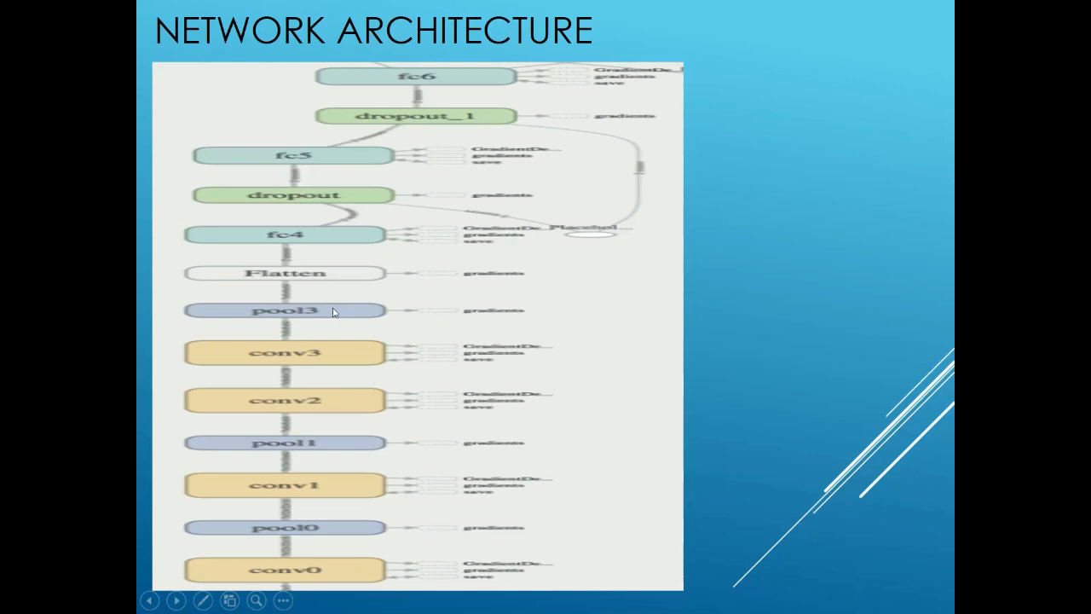
{"action": "mouse_move", "coordinate": [322, 317]}
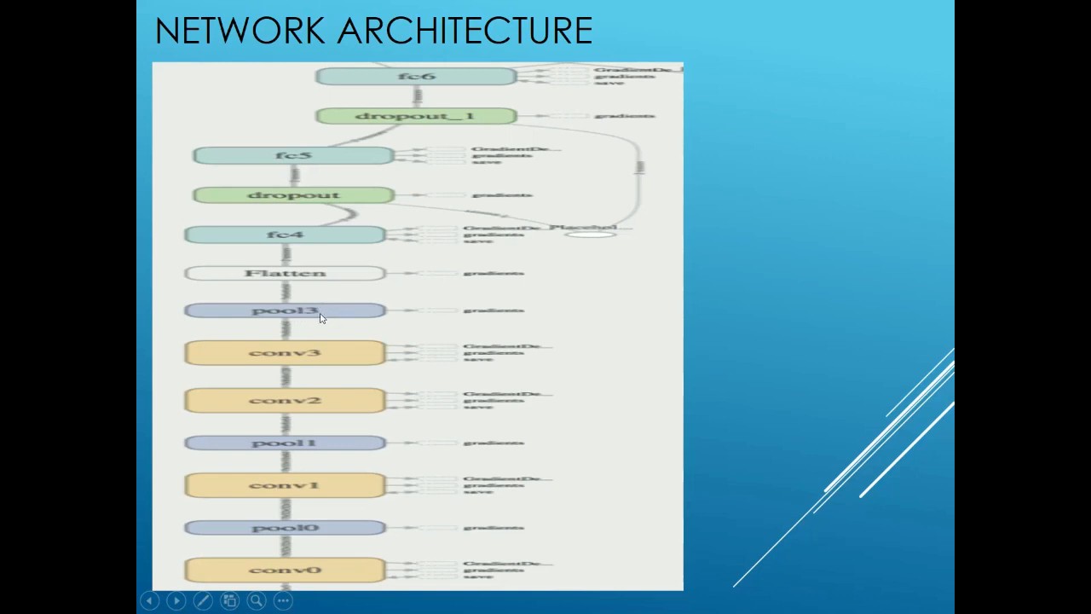
{"action": "mouse_move", "coordinate": [280, 309]}
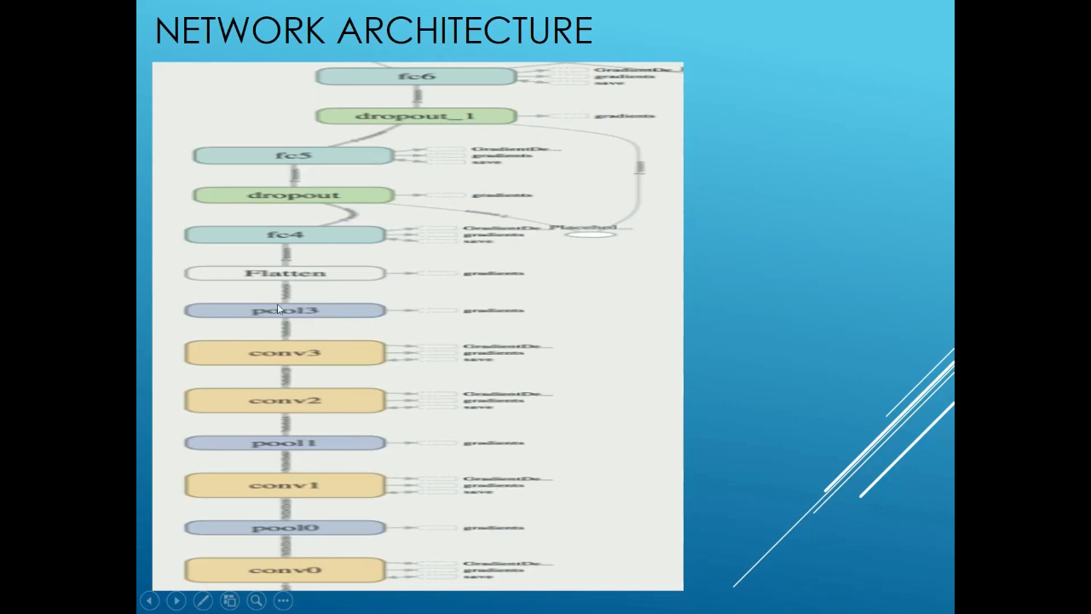
{"action": "mouse_move", "coordinate": [315, 287]}
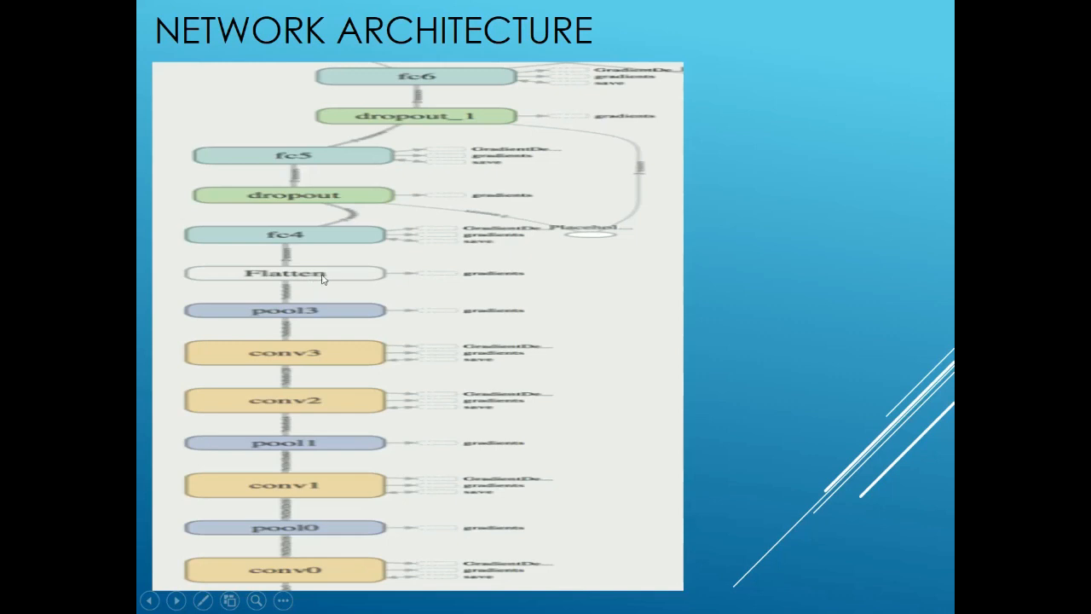
{"action": "mouse_move", "coordinate": [289, 285]}
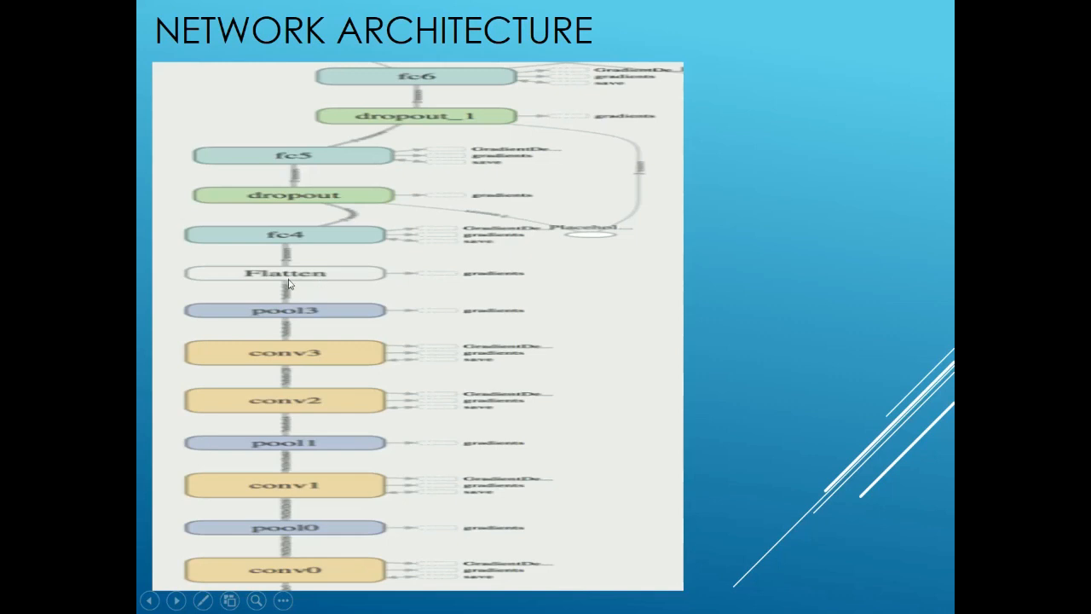
{"action": "mouse_move", "coordinate": [294, 237]}
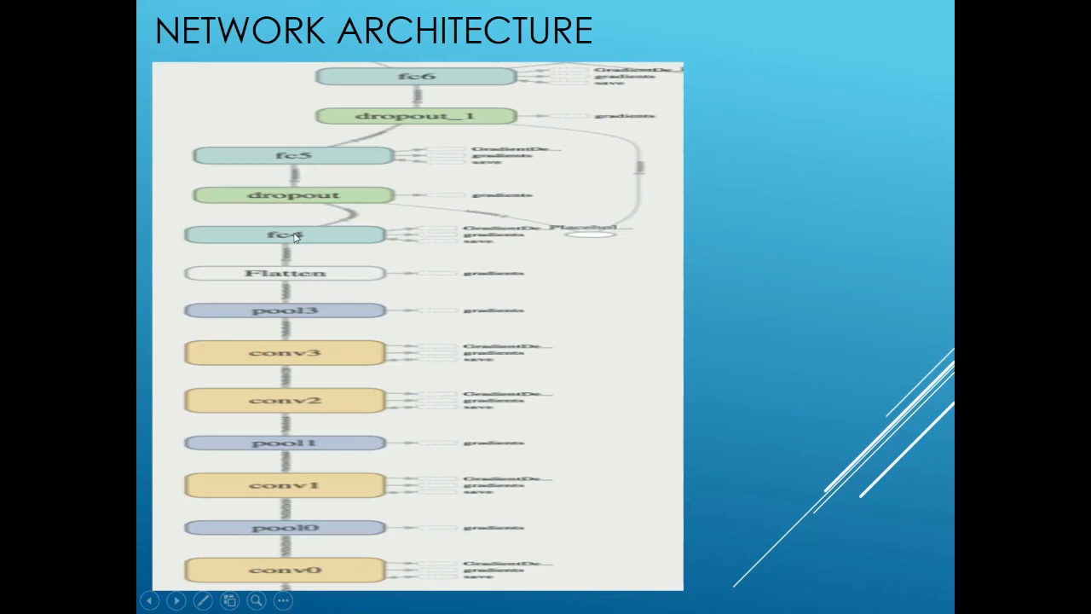
{"action": "mouse_move", "coordinate": [328, 209]}
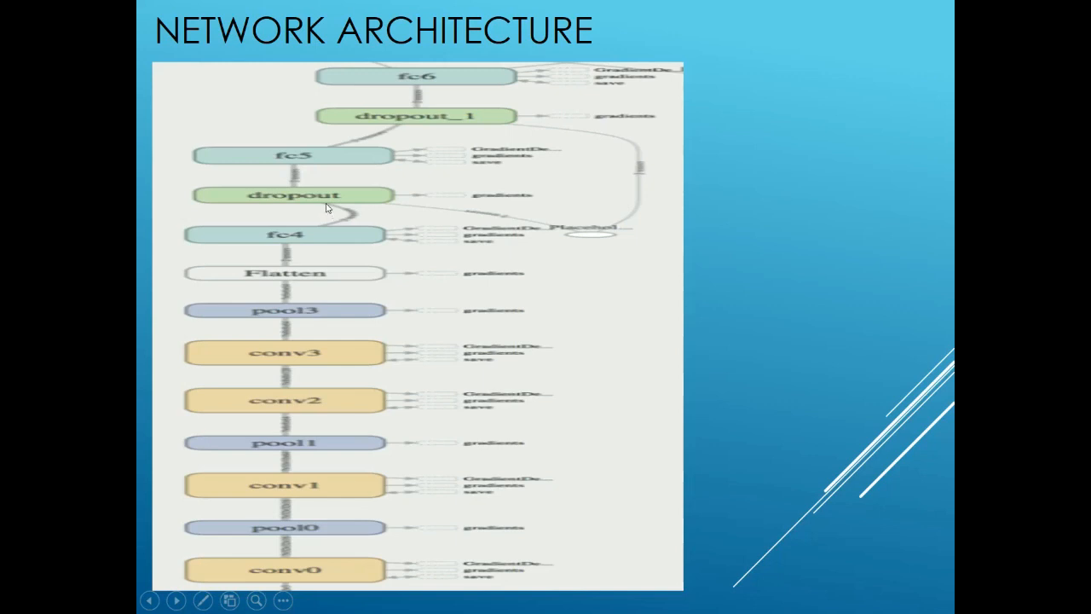
{"action": "mouse_move", "coordinate": [337, 162]}
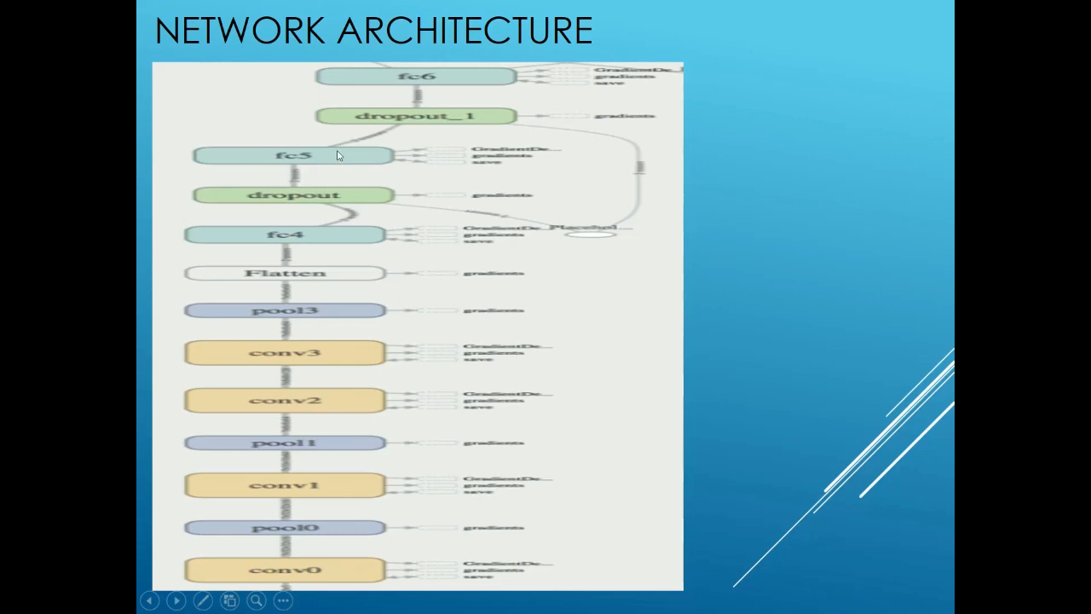
{"action": "mouse_move", "coordinate": [411, 129]}
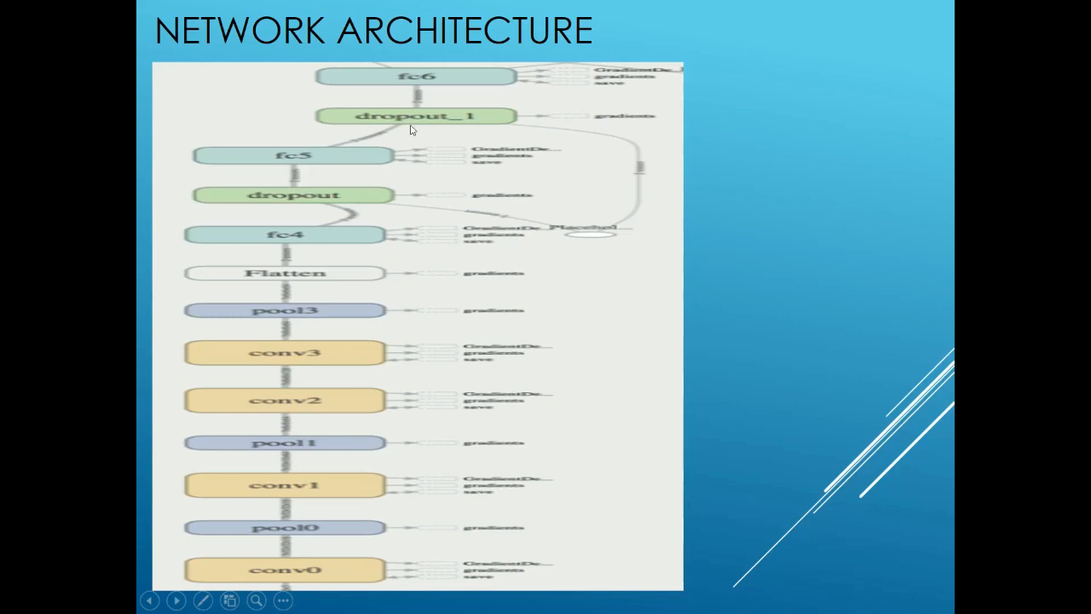
{"action": "mouse_move", "coordinate": [571, 453]}
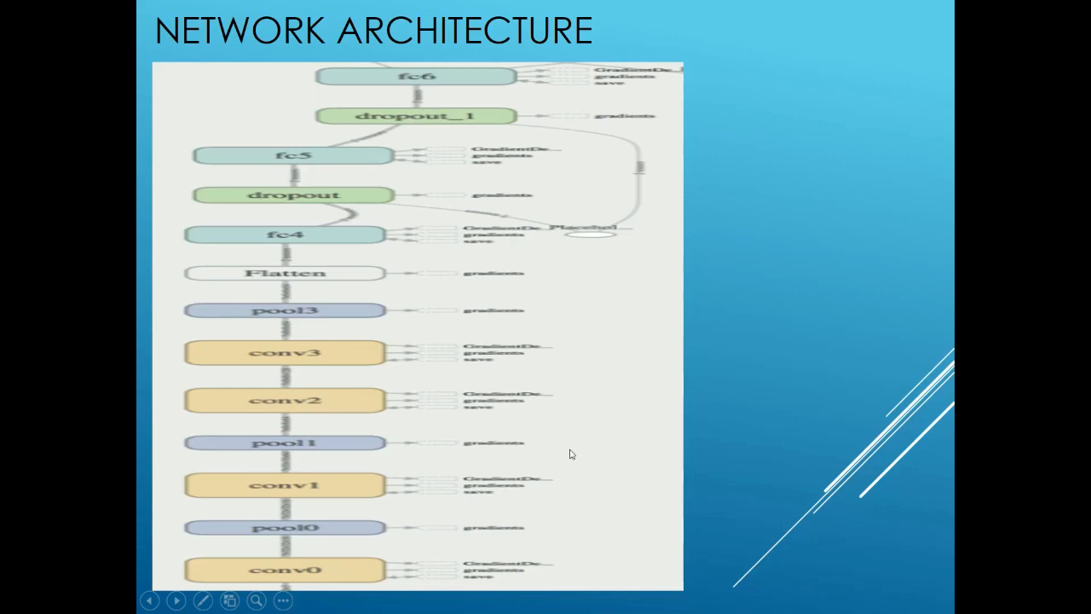
{"action": "mouse_move", "coordinate": [561, 445]}
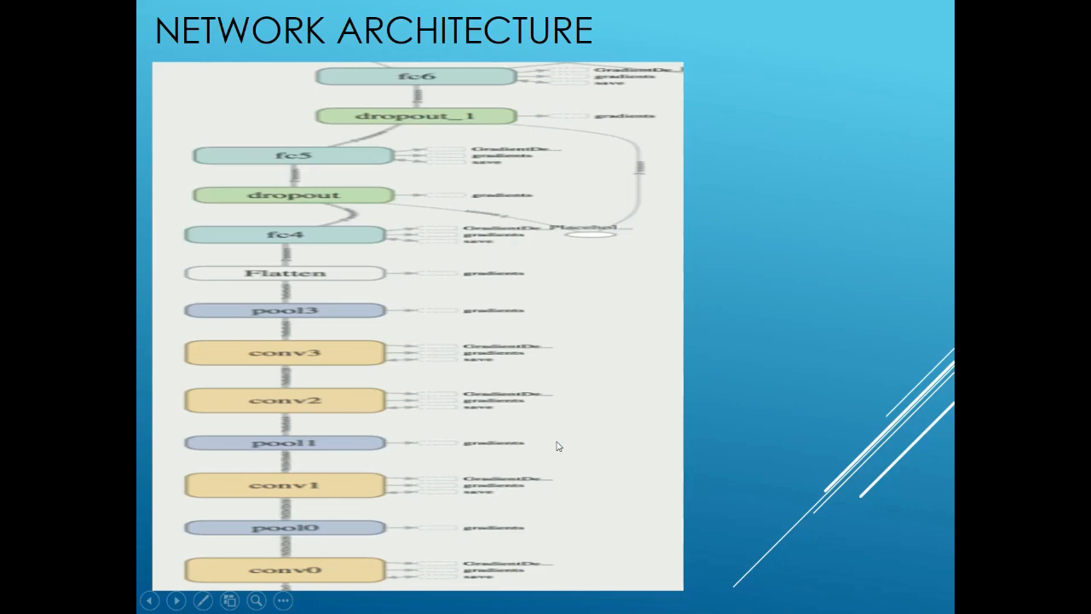
{"action": "mouse_move", "coordinate": [546, 442]}
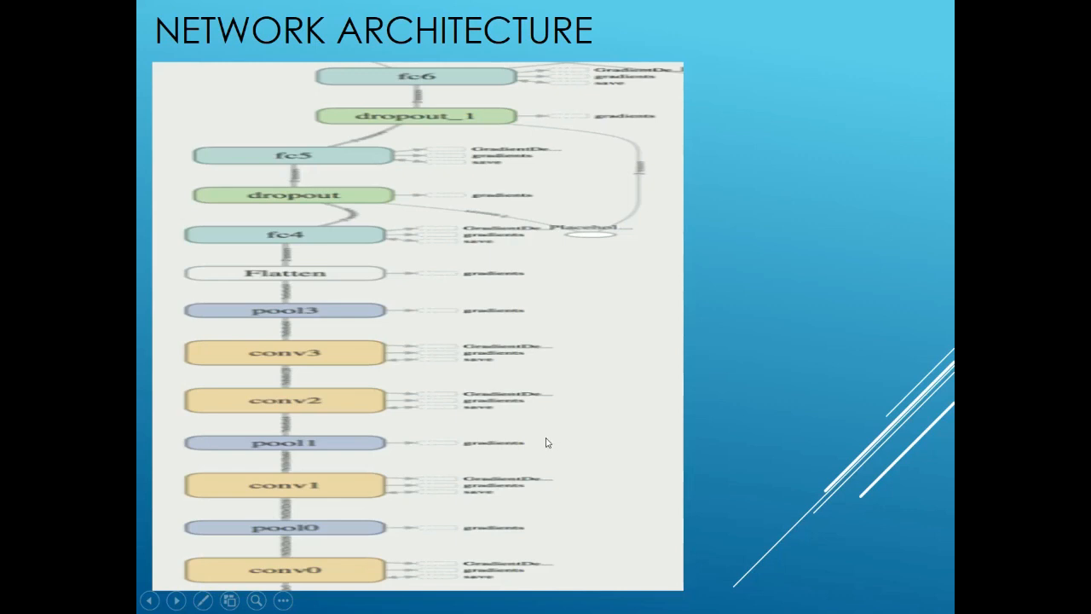
{"action": "mouse_move", "coordinate": [571, 438]}
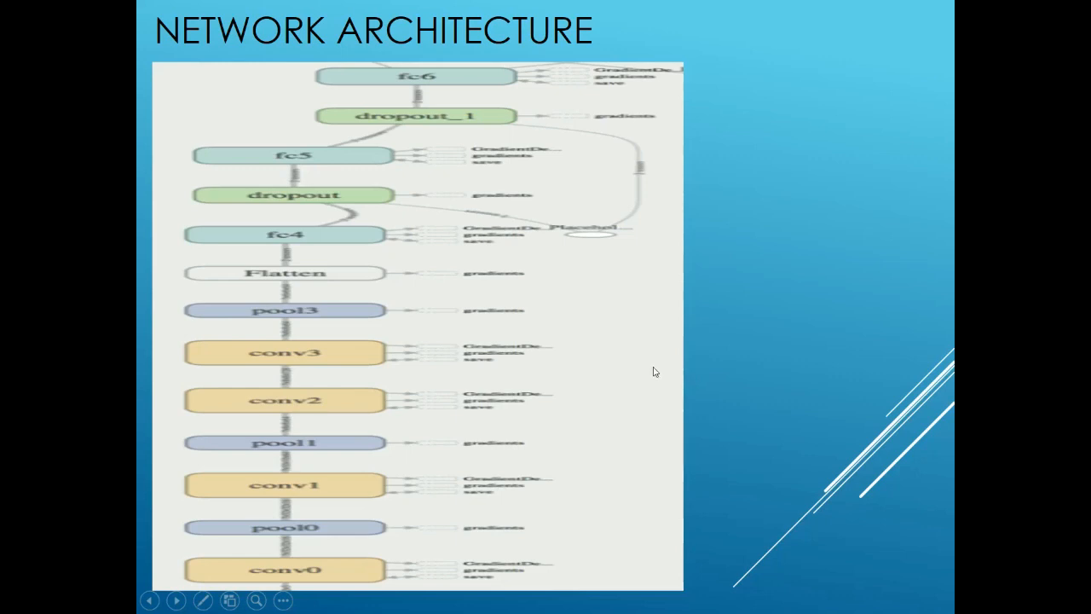
{"action": "mouse_move", "coordinate": [779, 383]}
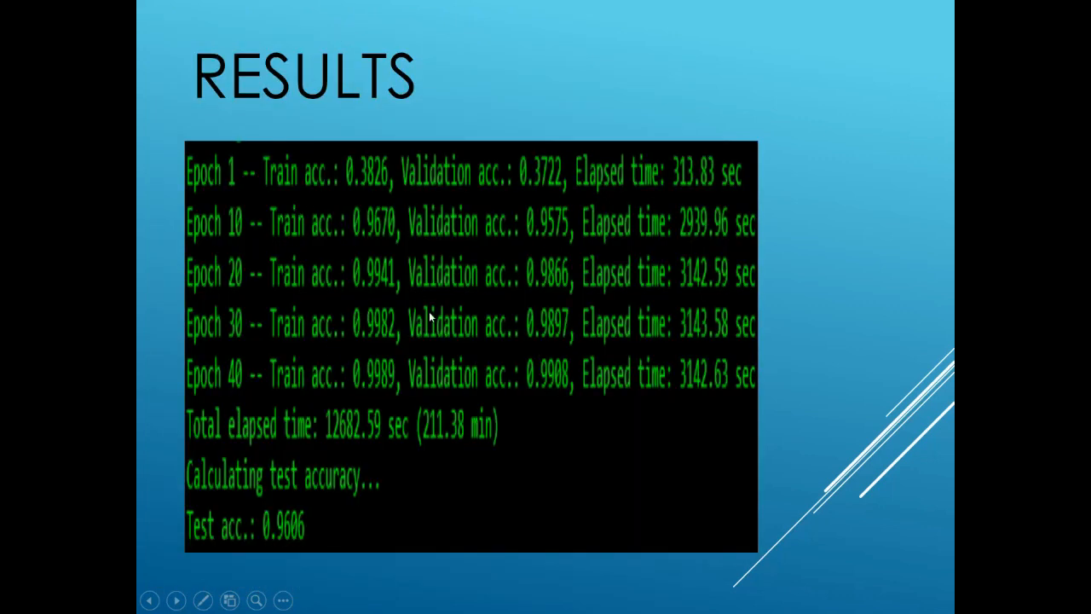
{"action": "mouse_move", "coordinate": [388, 376]}
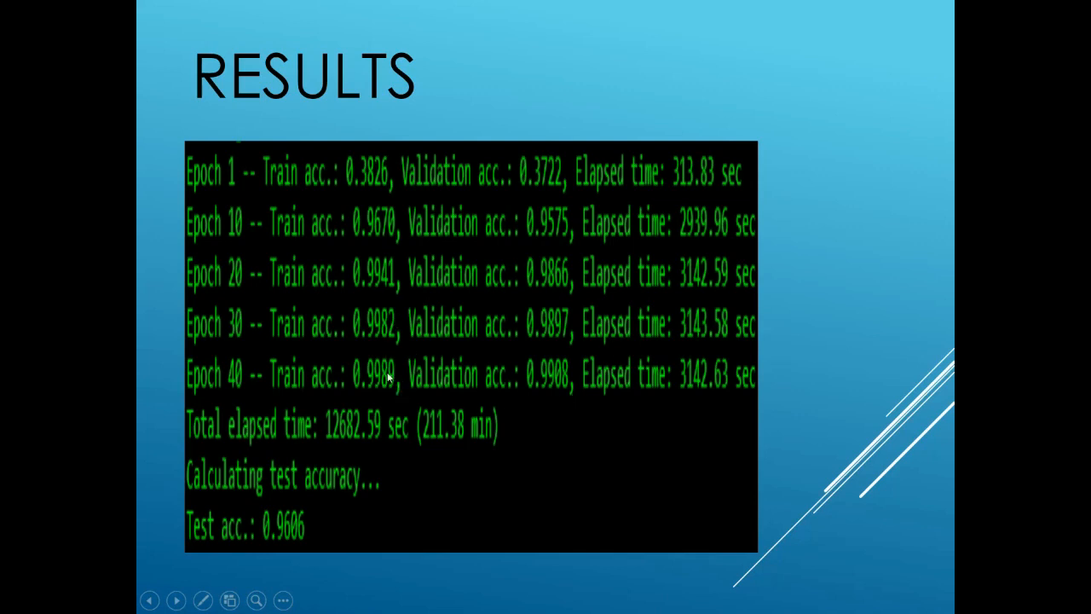
{"action": "mouse_move", "coordinate": [505, 390]}
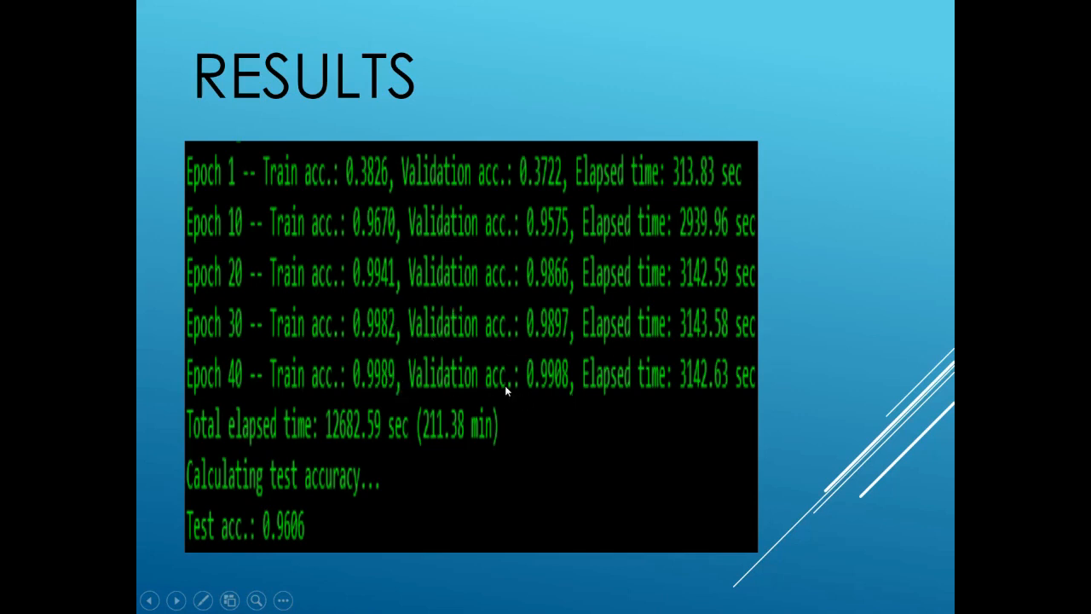
{"action": "mouse_move", "coordinate": [369, 396]}
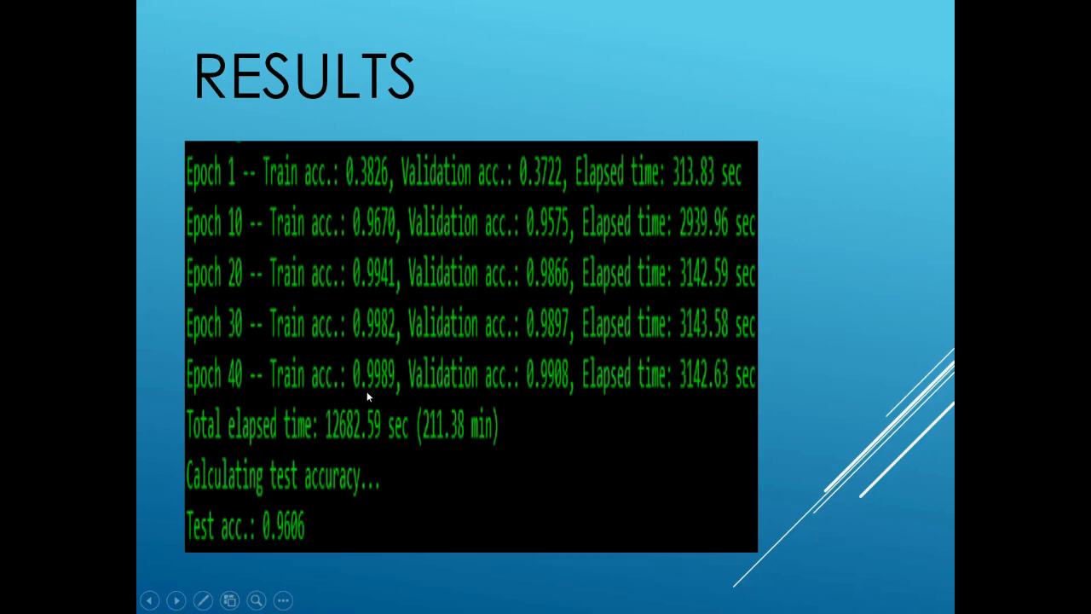
{"action": "mouse_move", "coordinate": [381, 400]}
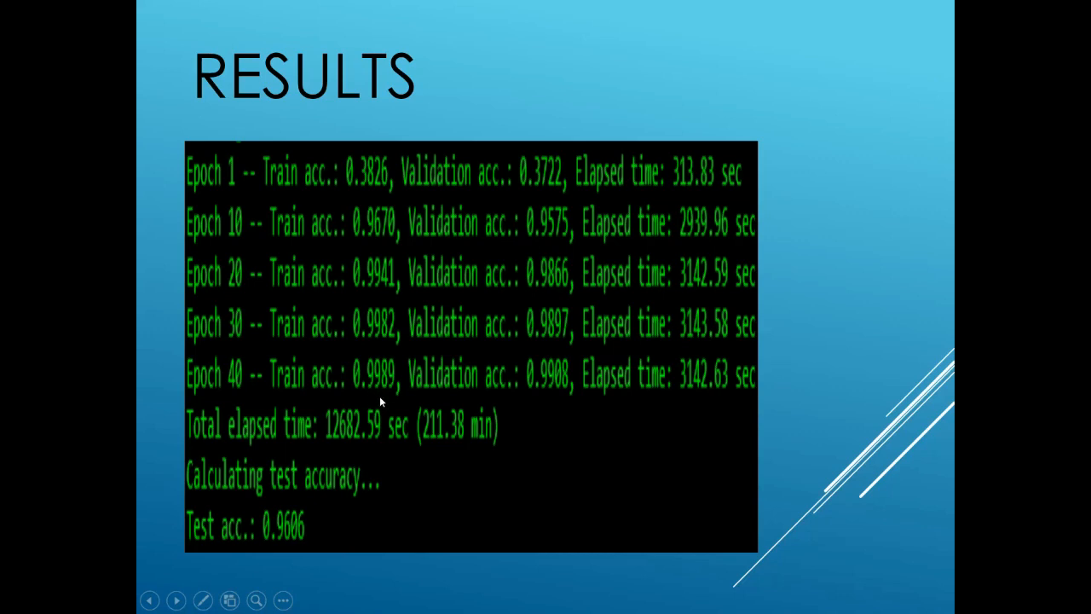
{"action": "mouse_move", "coordinate": [432, 402]}
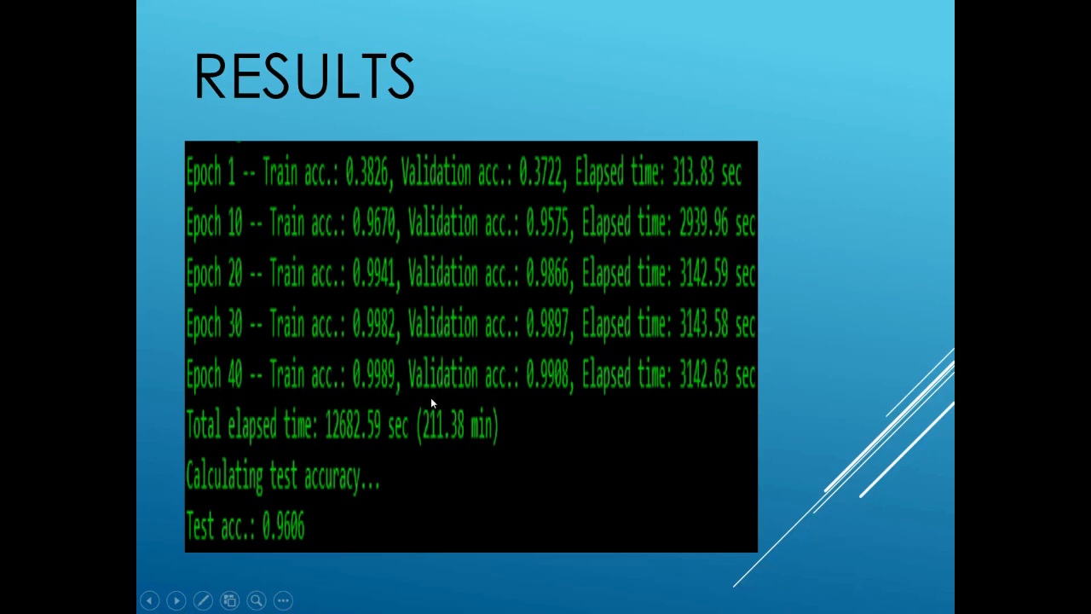
{"action": "mouse_move", "coordinate": [535, 402]}
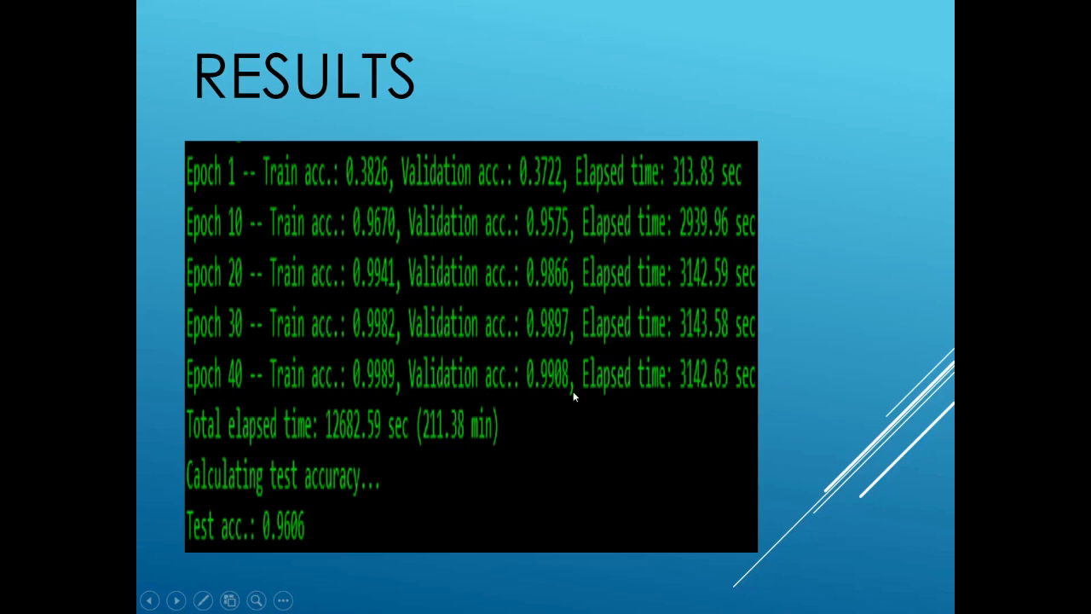
{"action": "mouse_move", "coordinate": [598, 460]}
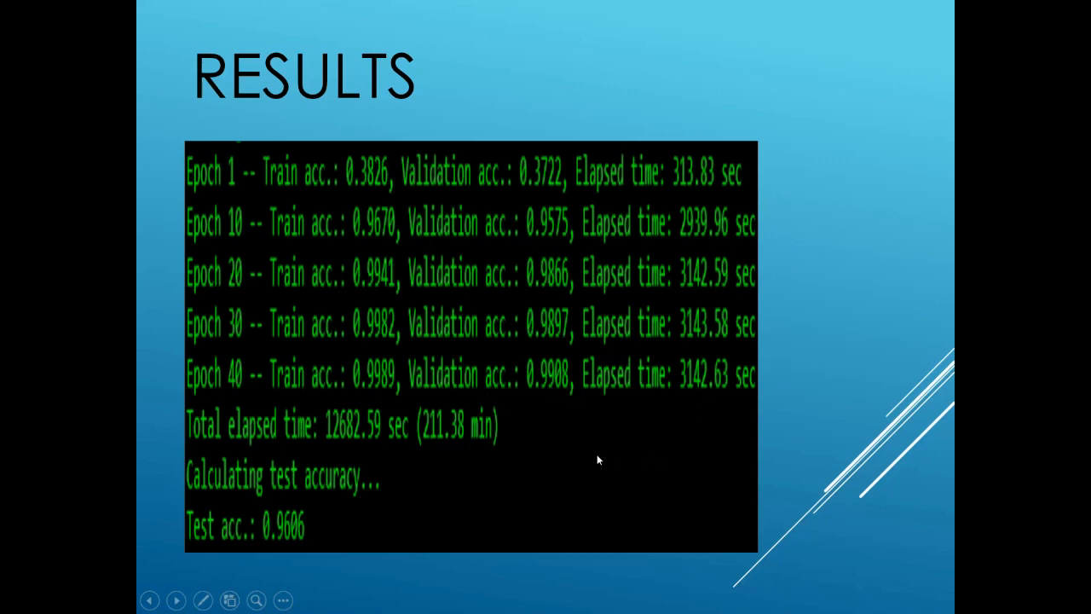
{"action": "mouse_move", "coordinate": [452, 454]}
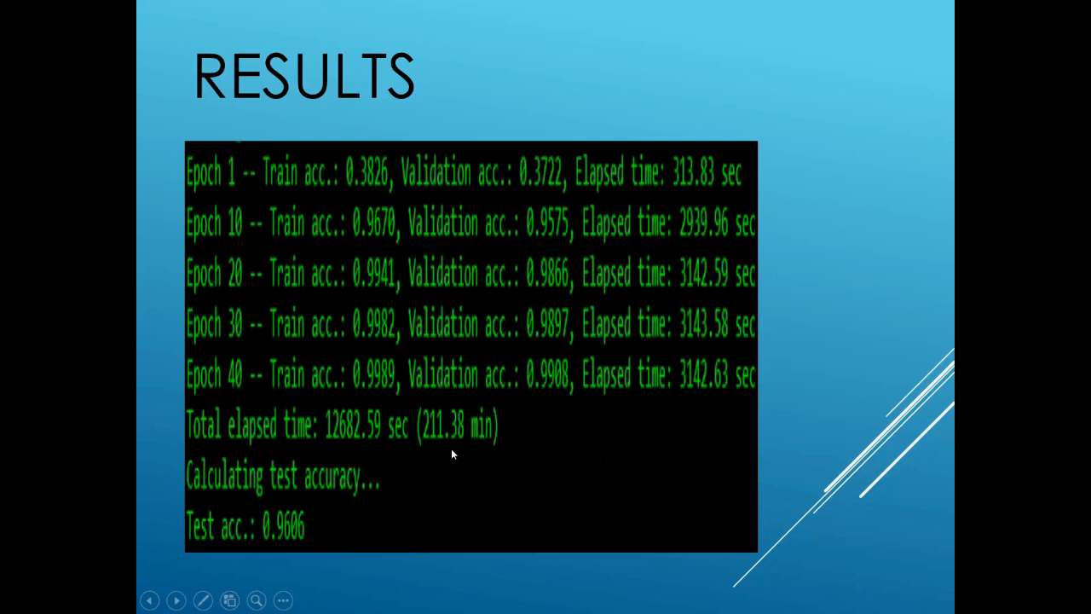
{"action": "mouse_move", "coordinate": [486, 446]}
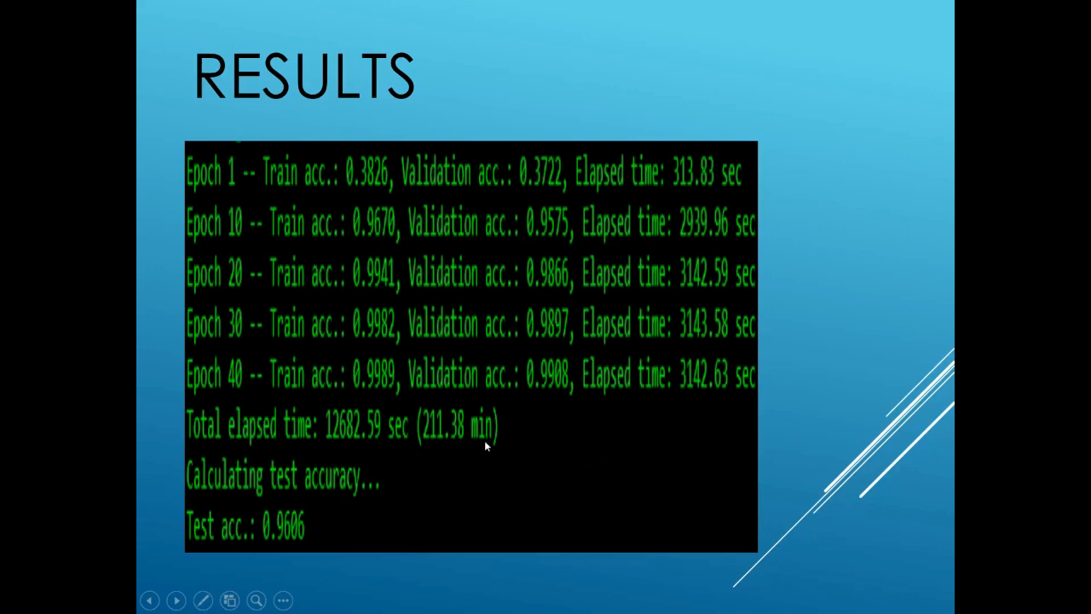
{"action": "mouse_move", "coordinate": [330, 492]}
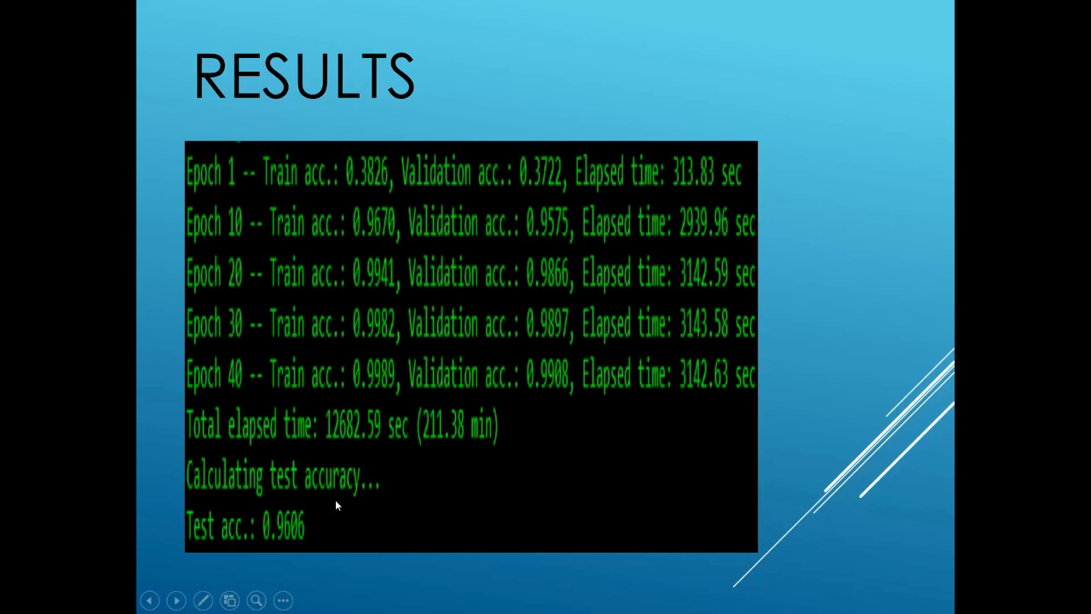
{"action": "mouse_move", "coordinate": [415, 502]}
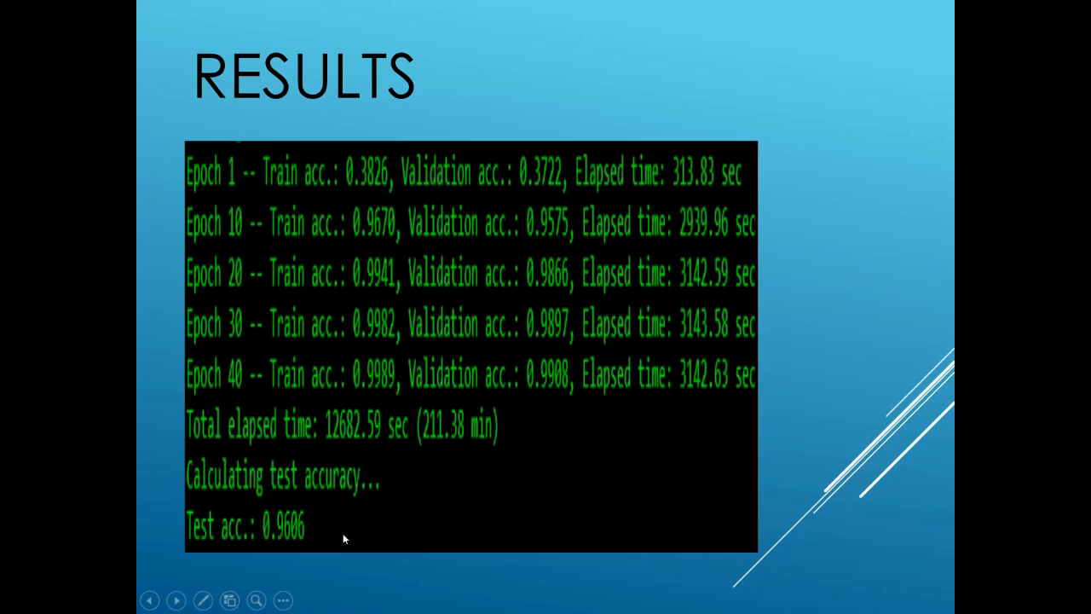
{"action": "mouse_move", "coordinate": [271, 533]}
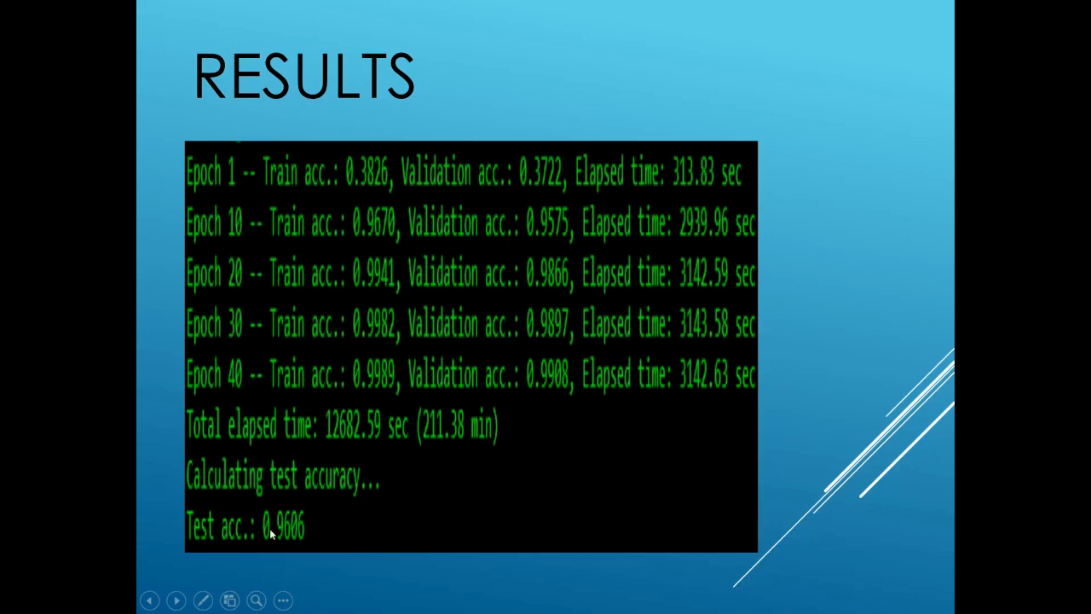
{"action": "mouse_move", "coordinate": [318, 507]}
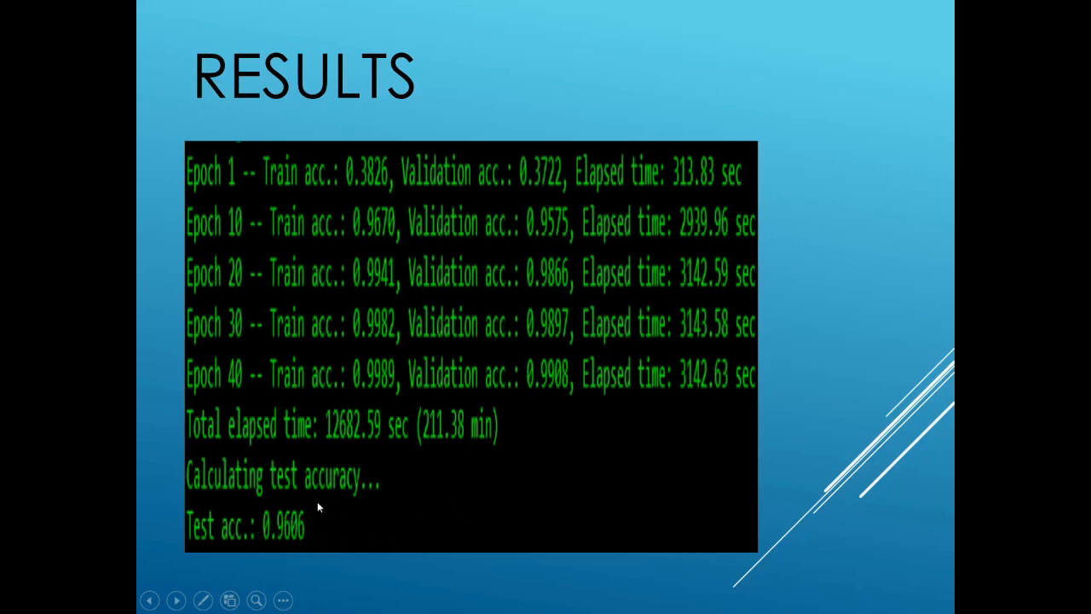
{"action": "mouse_move", "coordinate": [468, 433]}
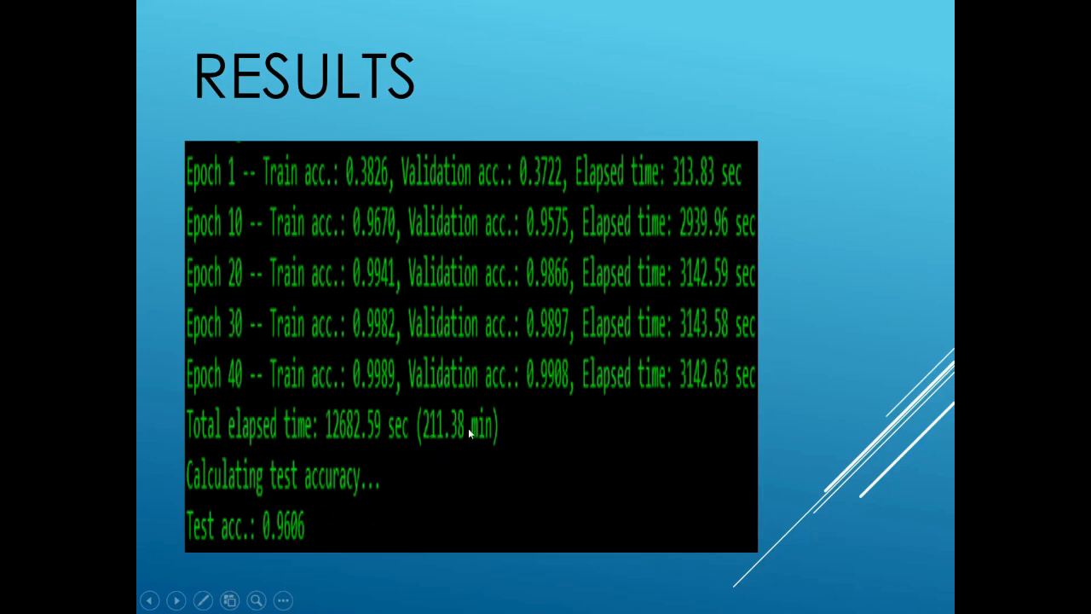
{"action": "mouse_move", "coordinate": [455, 439]}
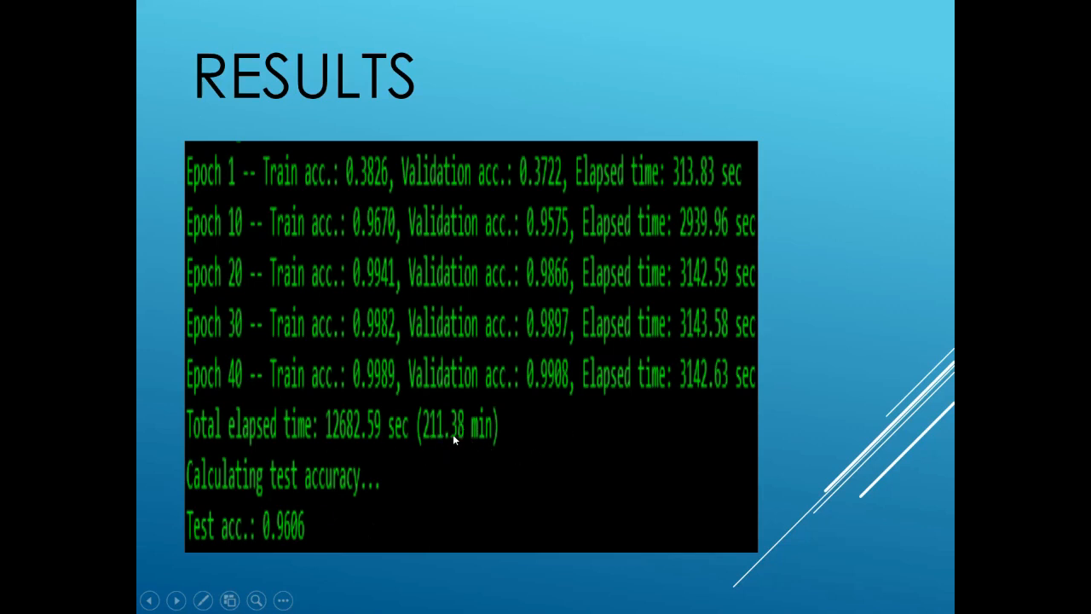
{"action": "mouse_move", "coordinate": [703, 379]}
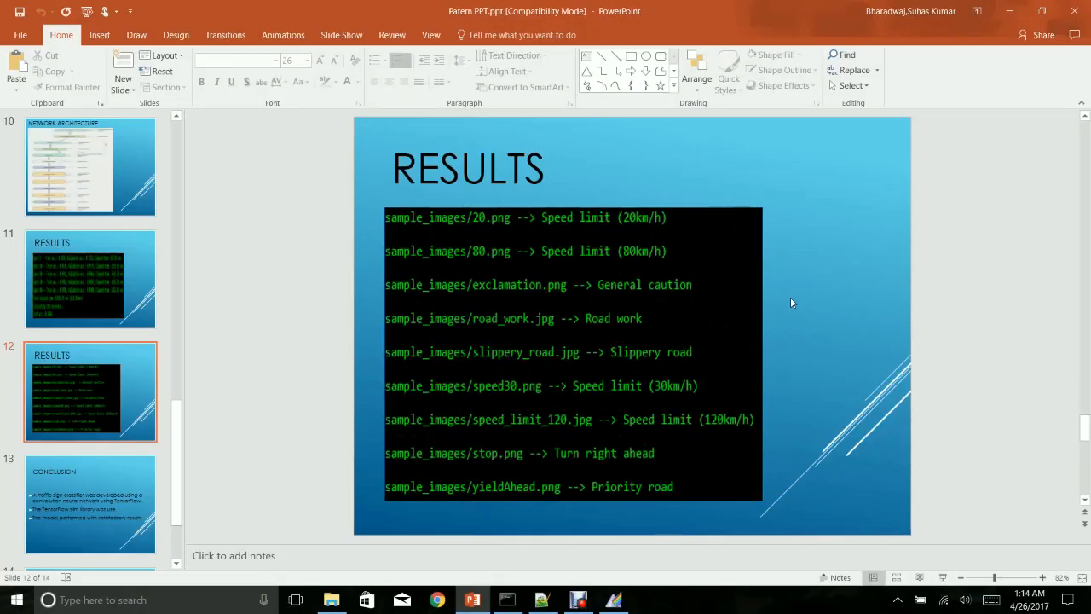
{"action": "mouse_move", "coordinate": [451, 514]}
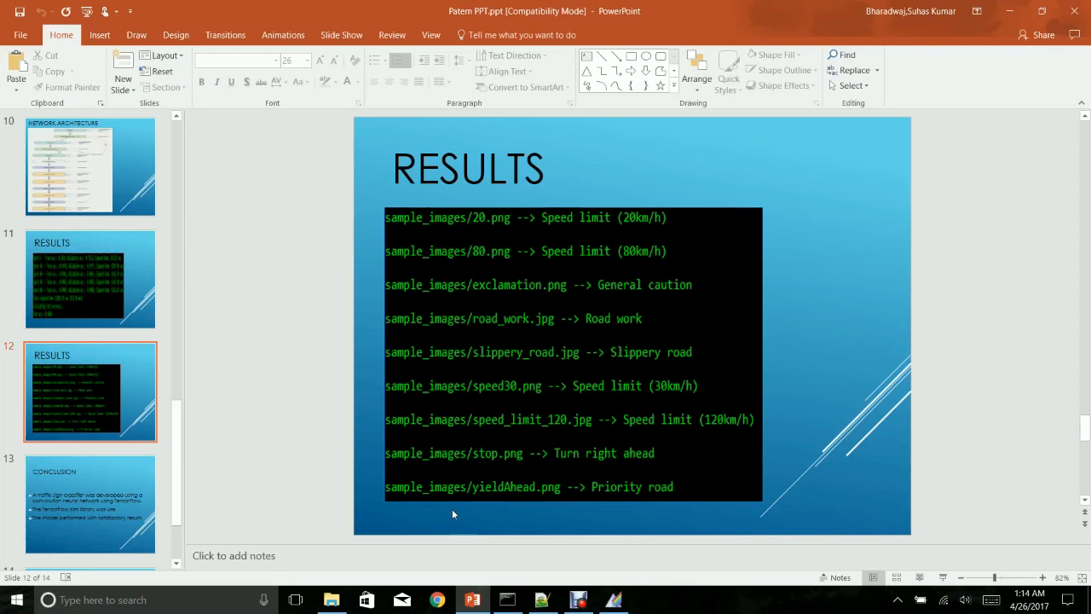
{"action": "mouse_move", "coordinate": [611, 332]}
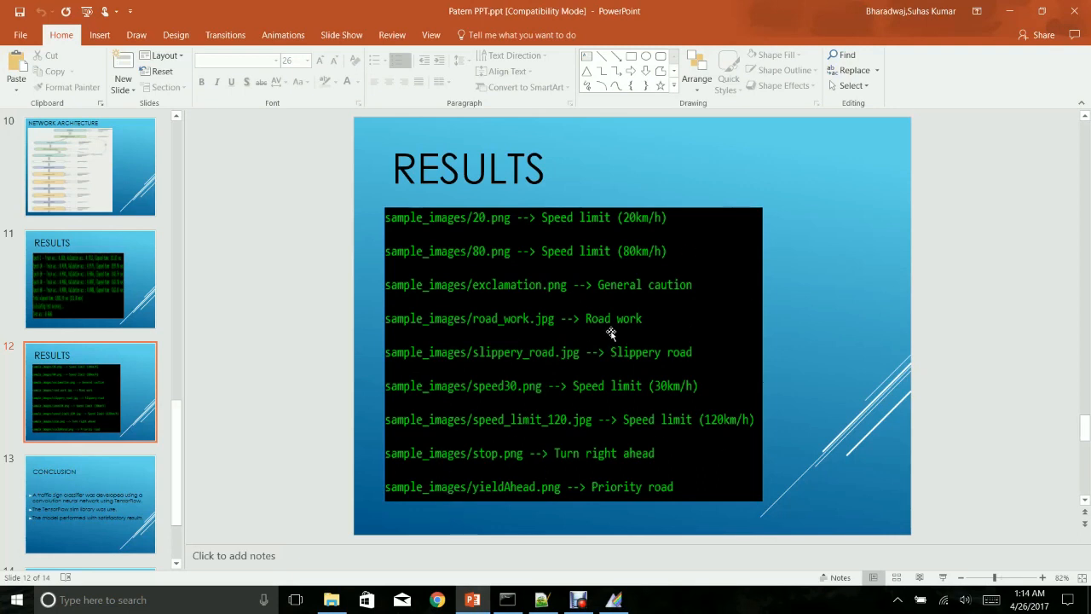
{"action": "mouse_move", "coordinate": [621, 452]}
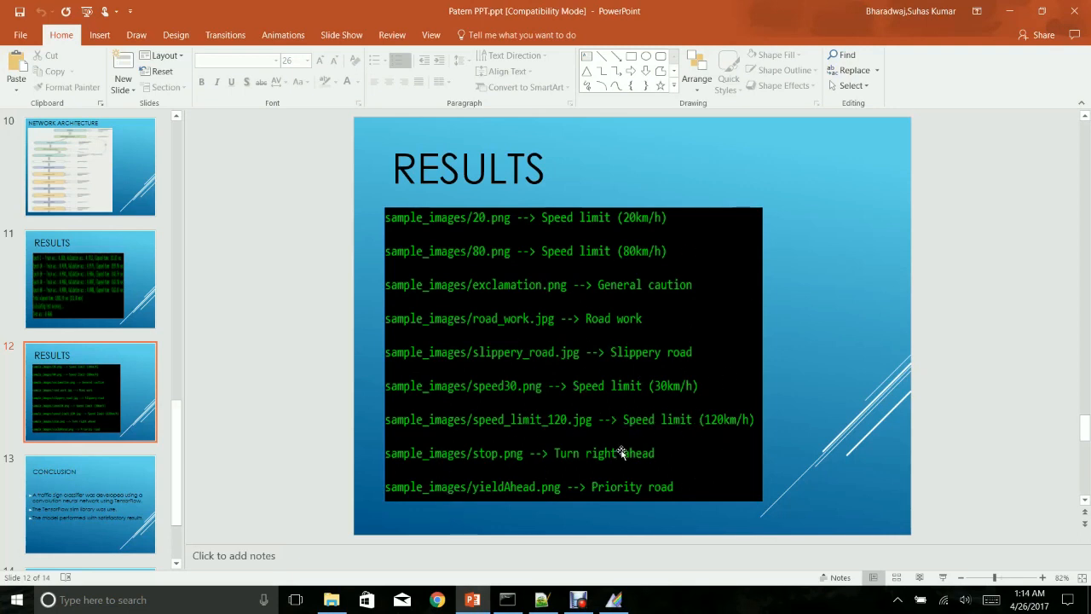
{"action": "mouse_move", "coordinate": [544, 419]}
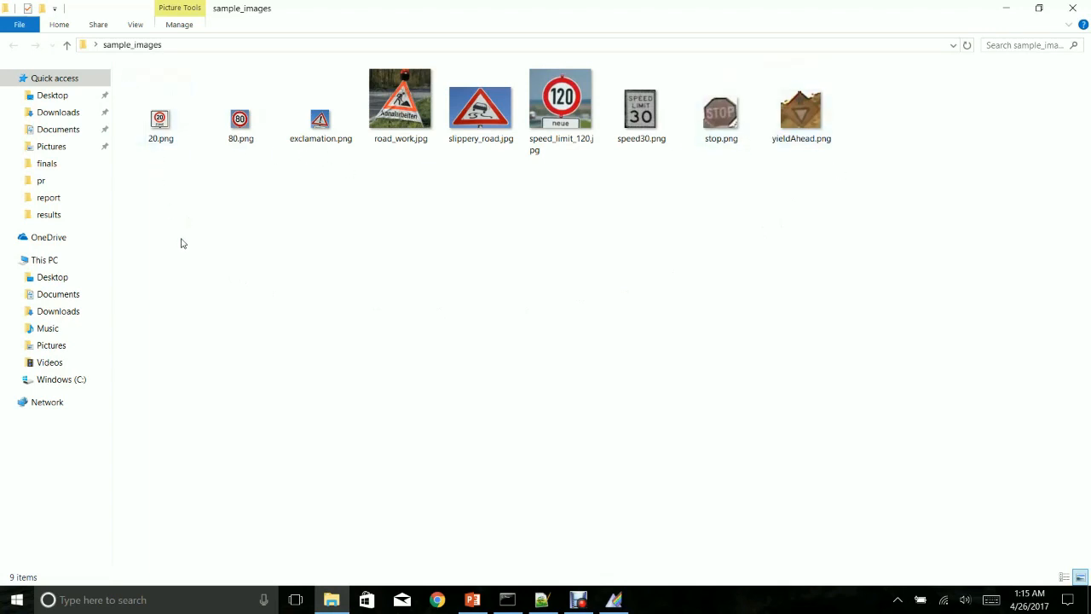
{"action": "mouse_move", "coordinate": [182, 258]}
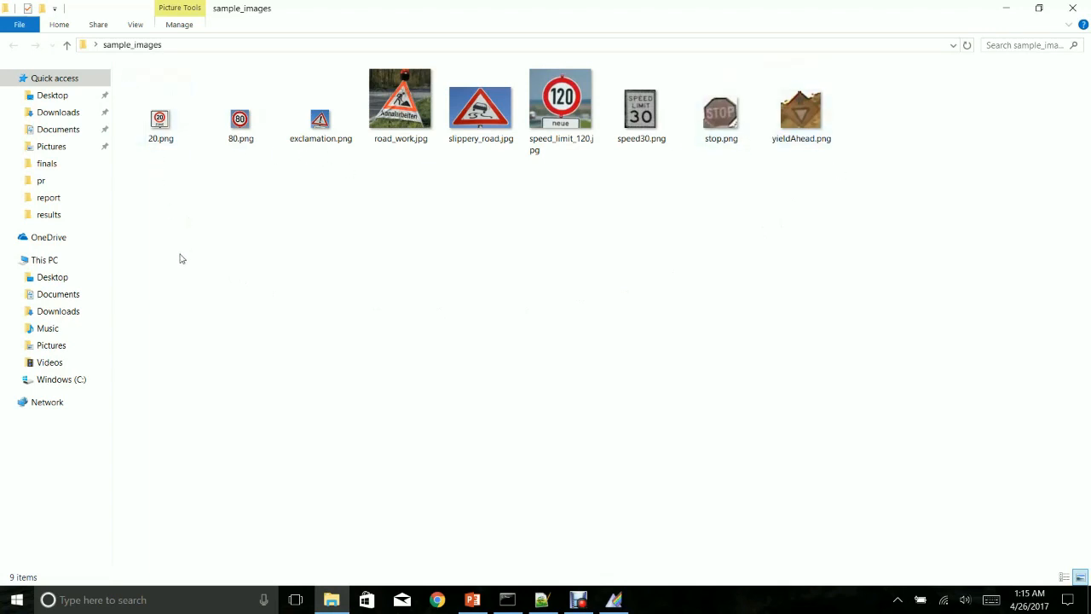
Step: Browse the sample images: the 20 km/h and 80 km/h speed limits, road work and another sign
{"action": "left_click", "coordinate": [160, 119]}
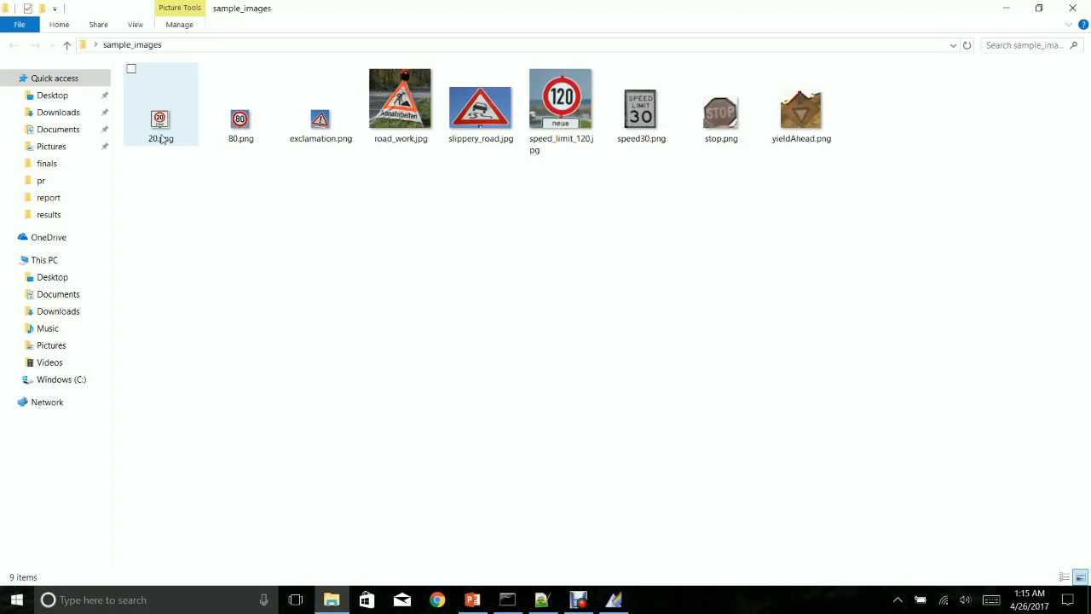
{"action": "left_click", "coordinate": [160, 106]}
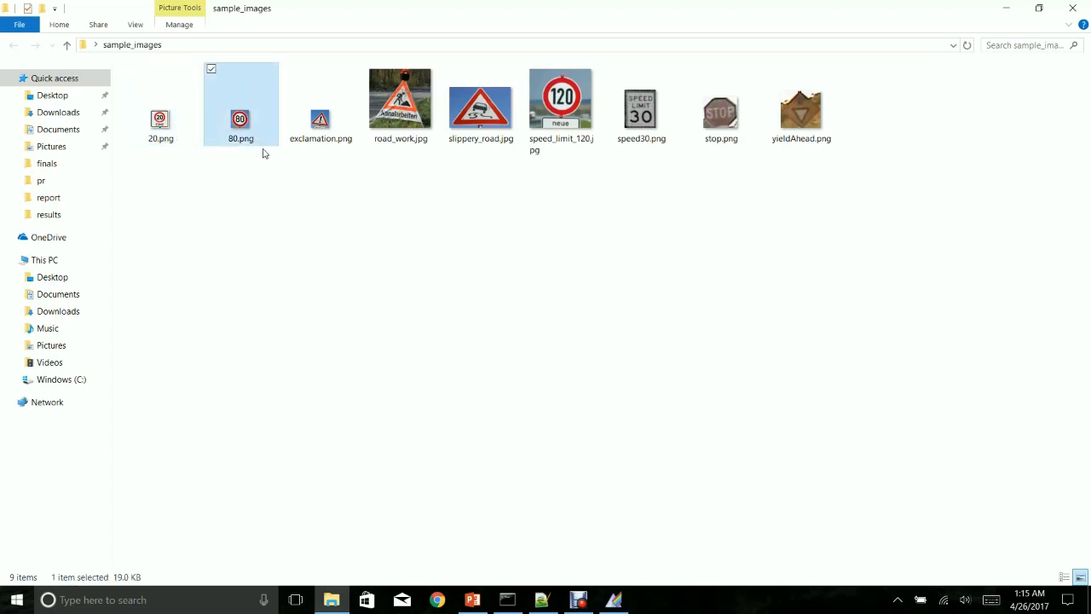
{"action": "left_click", "coordinate": [399, 97]}
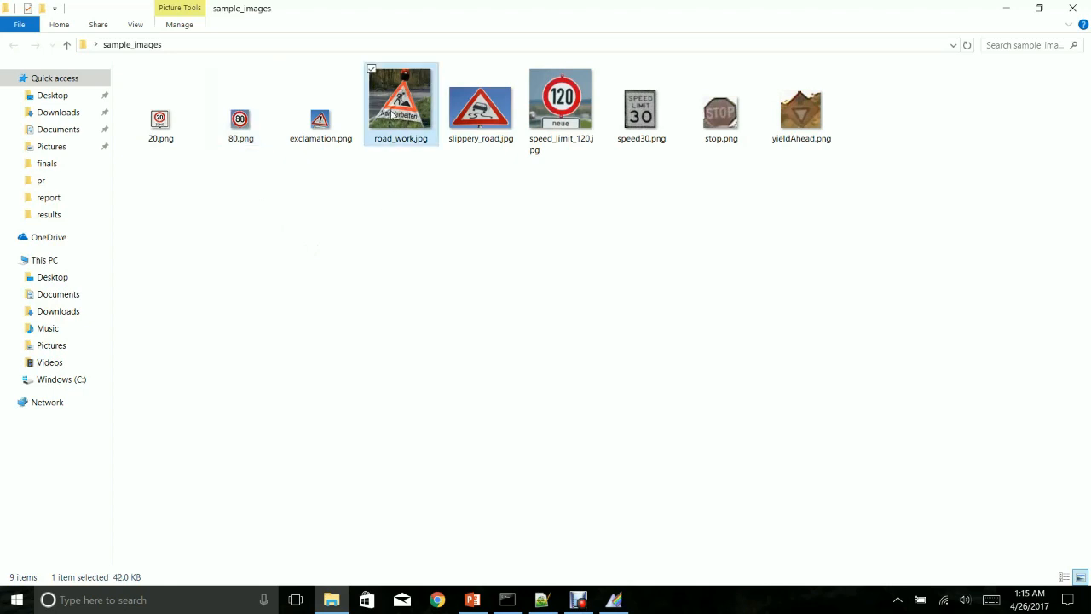
{"action": "left_click", "coordinate": [720, 102]}
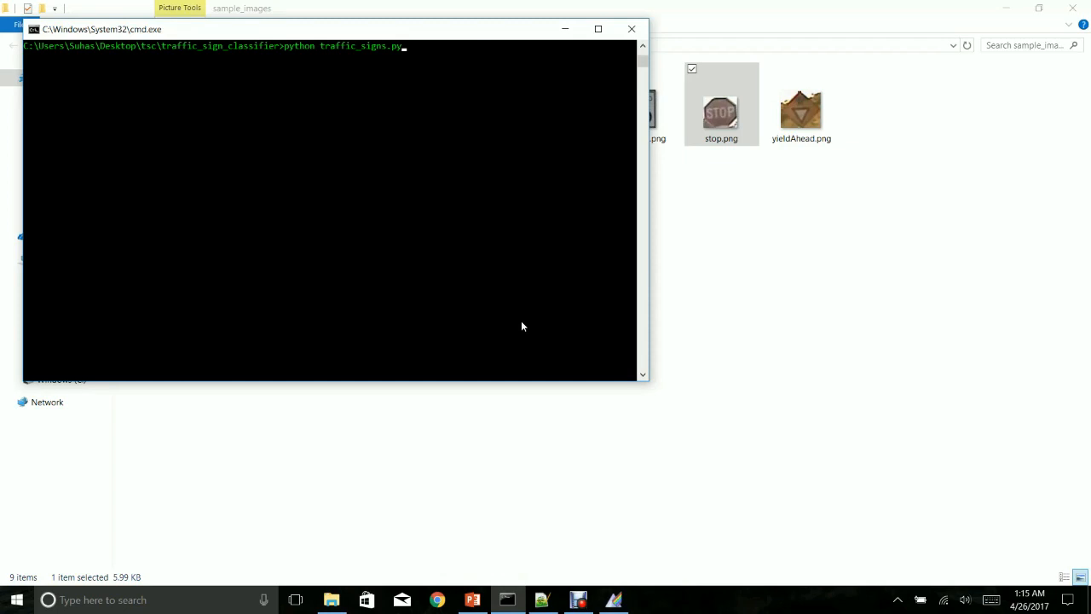
{"action": "mouse_move", "coordinate": [484, 185]}
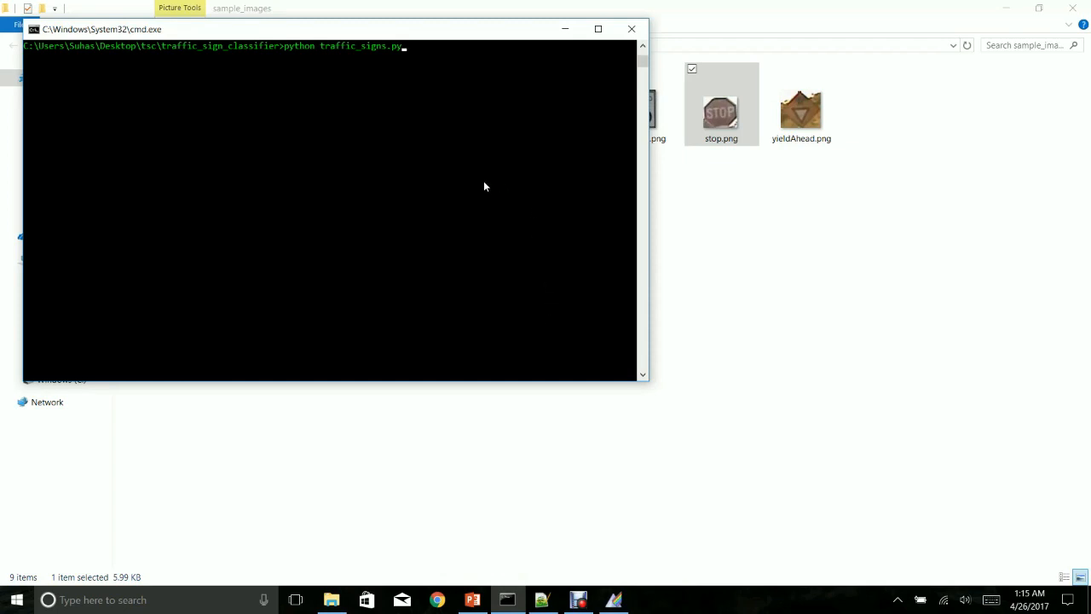
Step: Run traffic_signs.py to print predictions for all nine samples, then return to the presentation
{"action": "key", "text": "enter"}
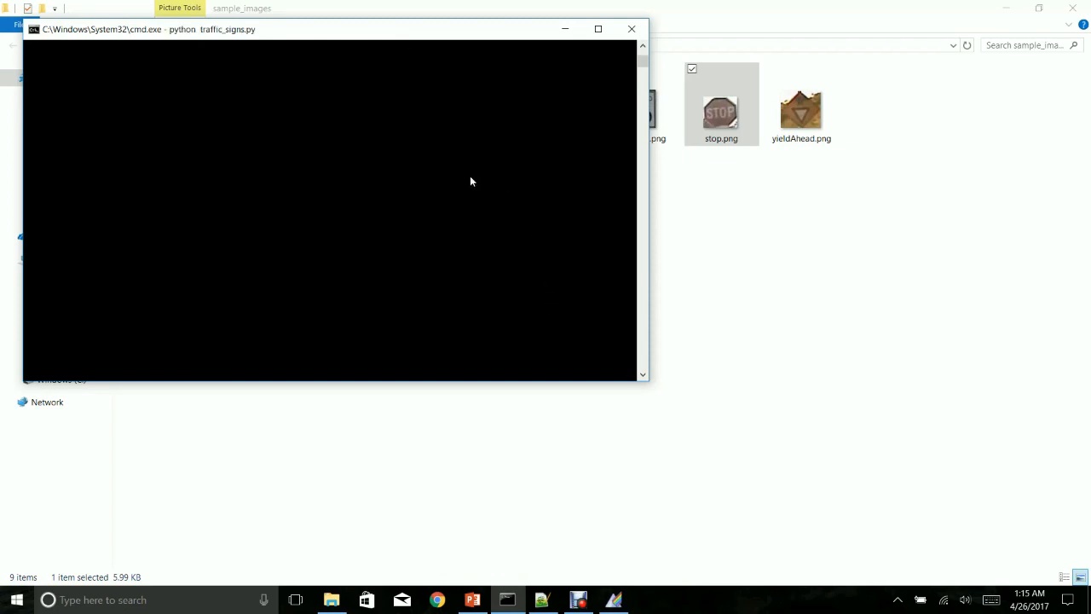
{"action": "mouse_move", "coordinate": [459, 181]}
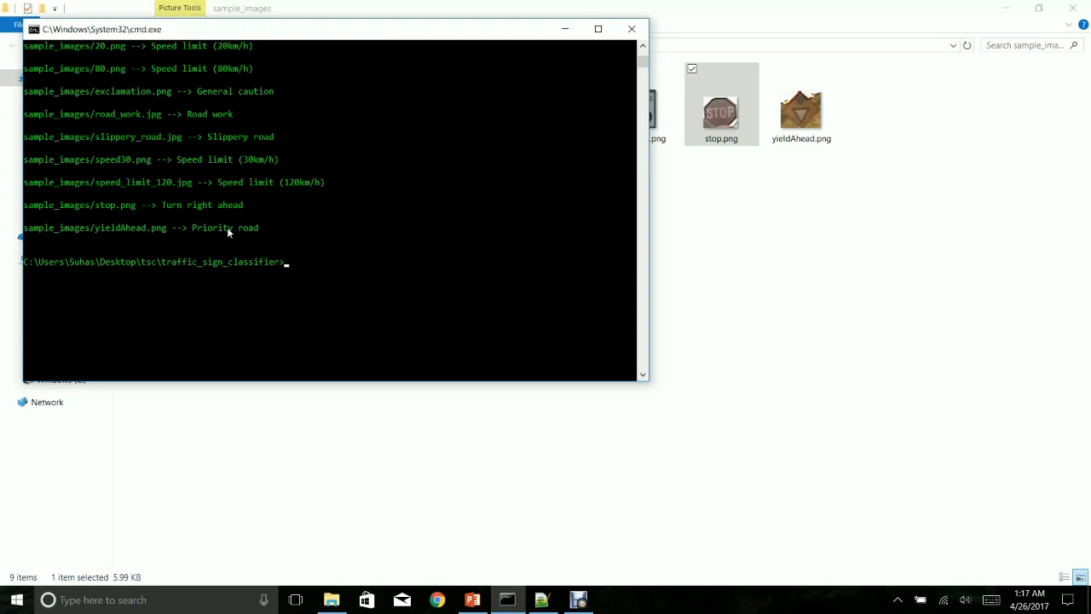
{"action": "mouse_move", "coordinate": [275, 227]}
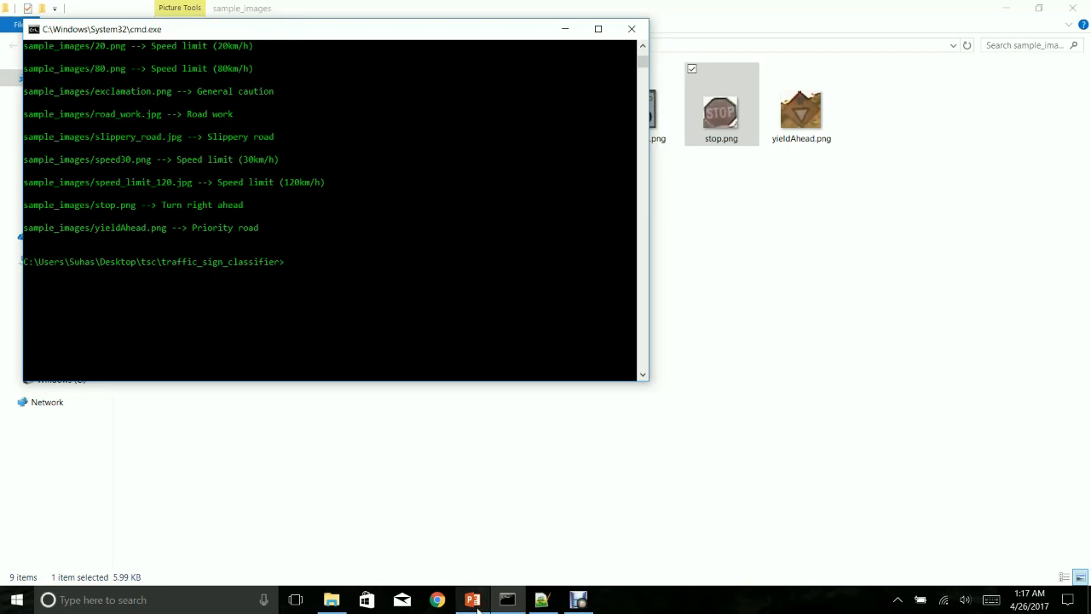
{"action": "left_click", "coordinate": [472, 599]}
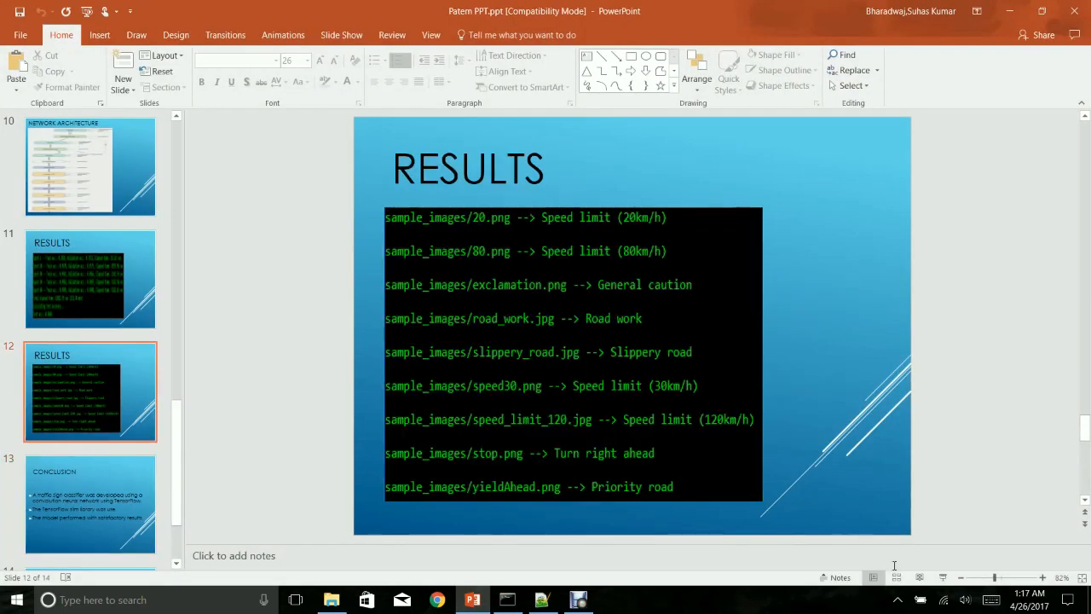